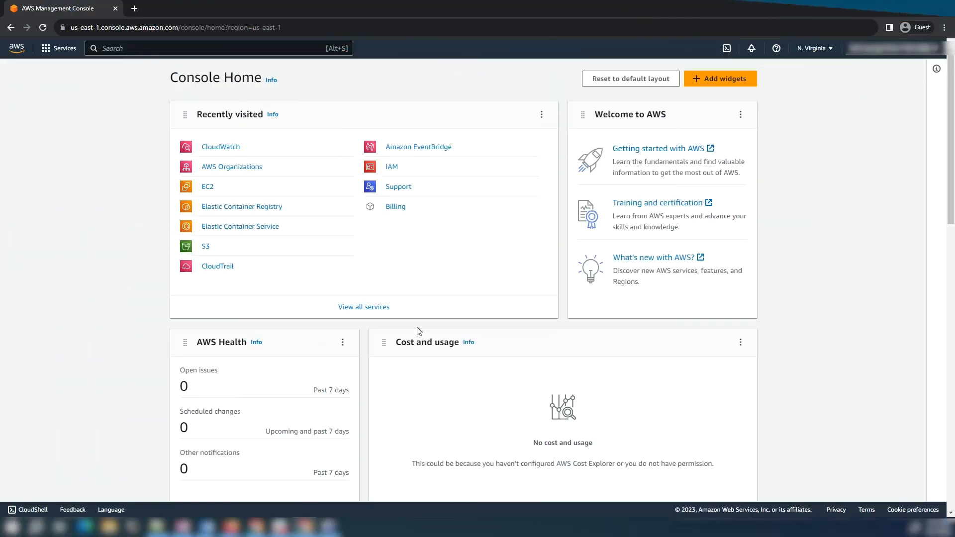
Step: Search for CloudWatch, open the service, and expand Application monitoring in the sidebar
{"action": "type", "text": "CloudWatch"}
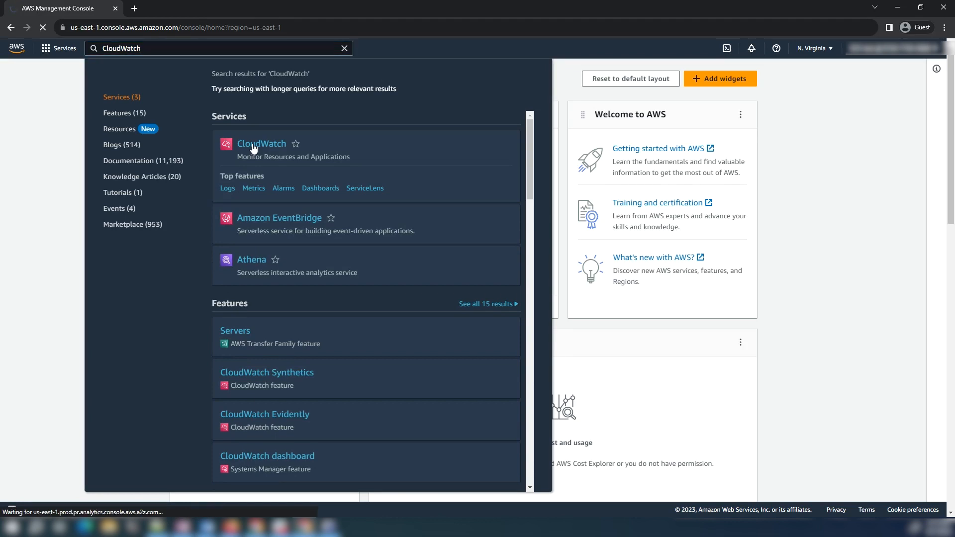
{"action": "left_click", "coordinate": [261, 144]}
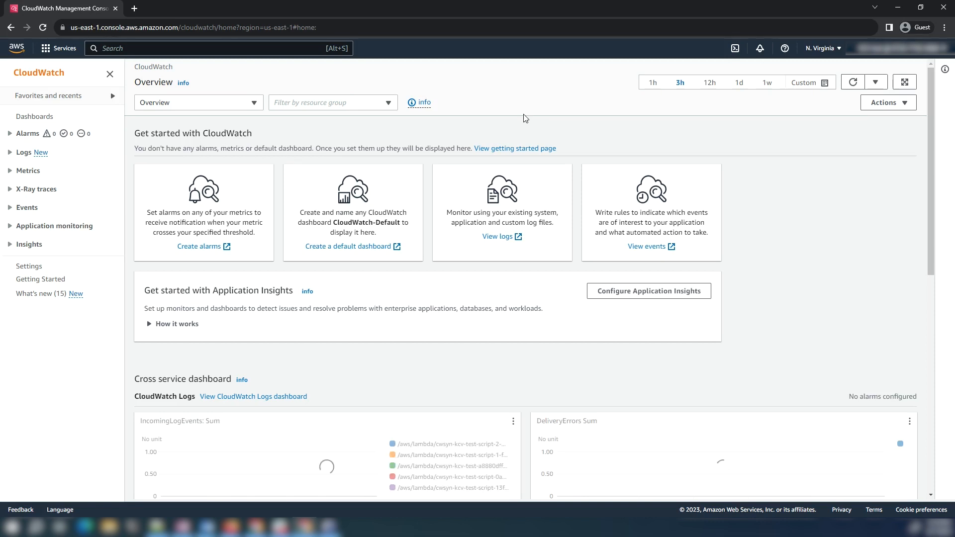
{"action": "left_click", "coordinate": [821, 48]}
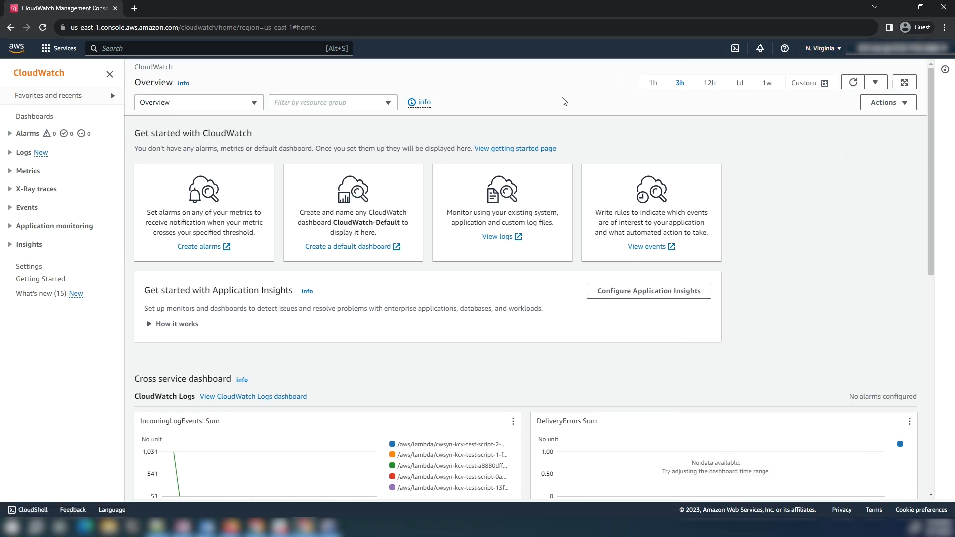
{"action": "mouse_move", "coordinate": [67, 226]}
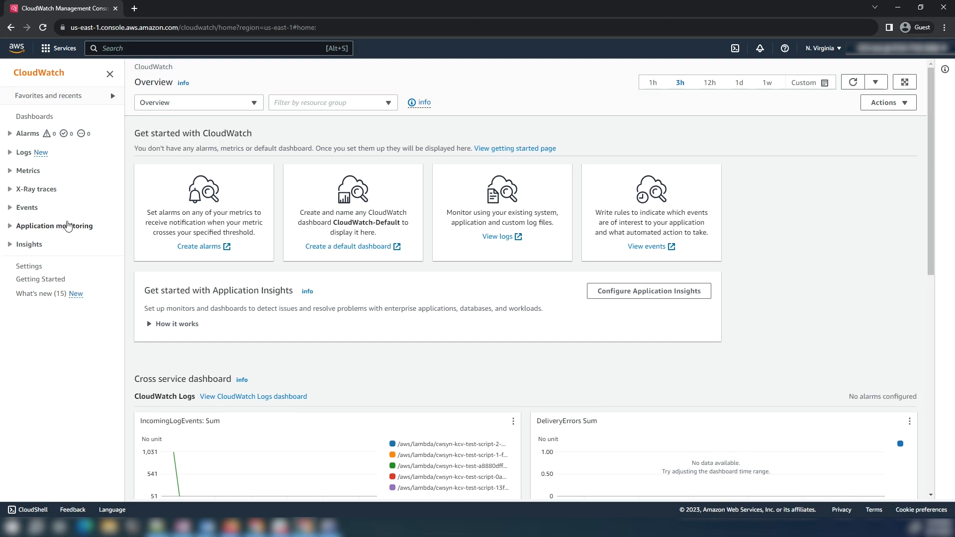
{"action": "left_click", "coordinate": [55, 225]}
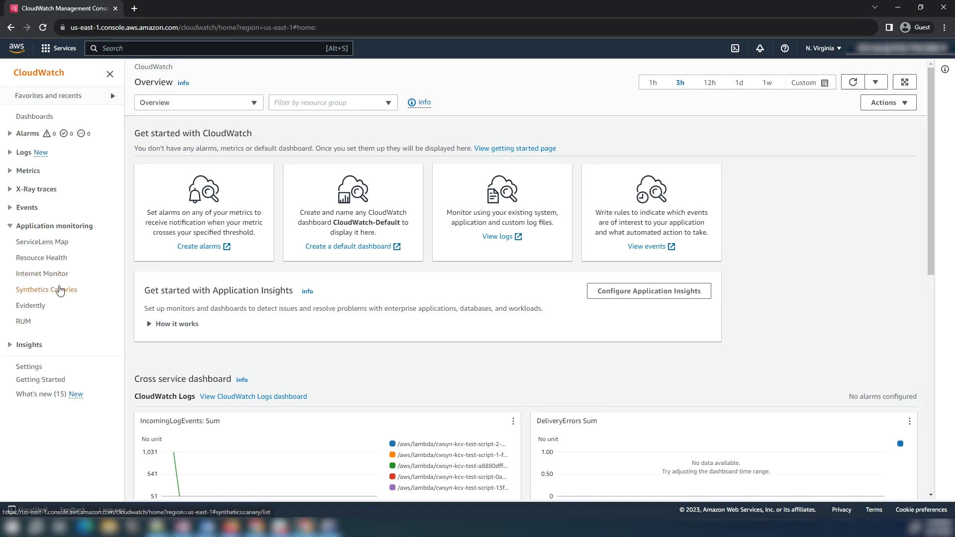
Step: Open the empty Synthetics Canaries list and choose Create canary
{"action": "left_click", "coordinate": [46, 290]}
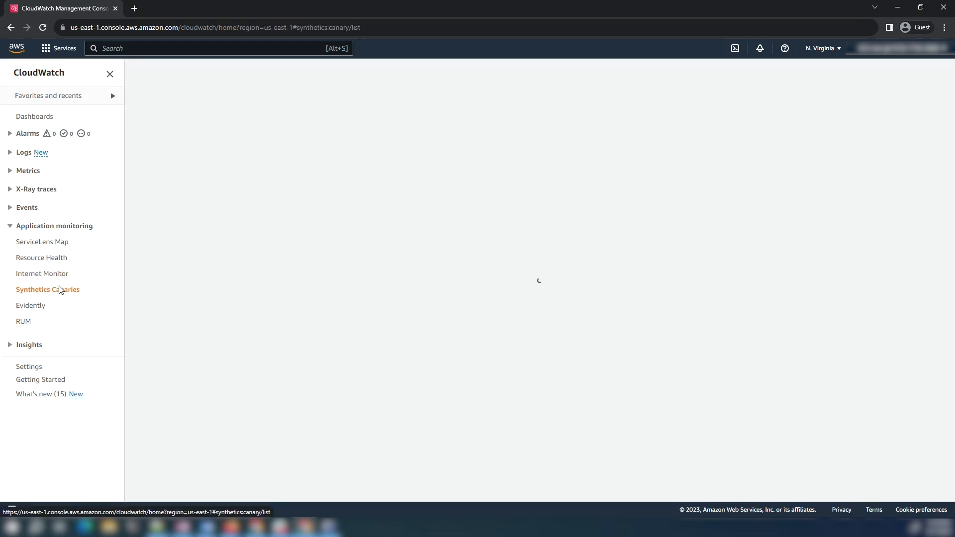
{"action": "left_click", "coordinate": [48, 289]}
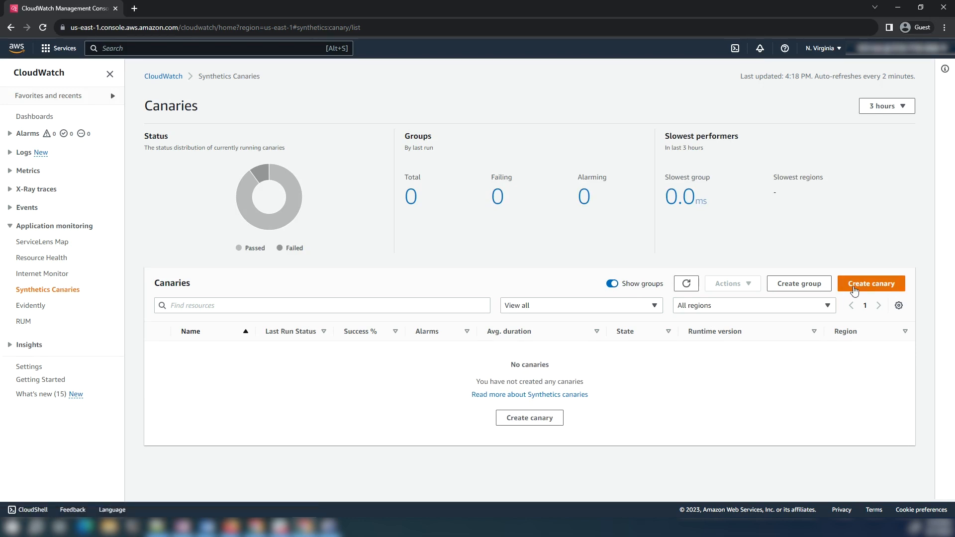
{"action": "left_click", "coordinate": [870, 284]}
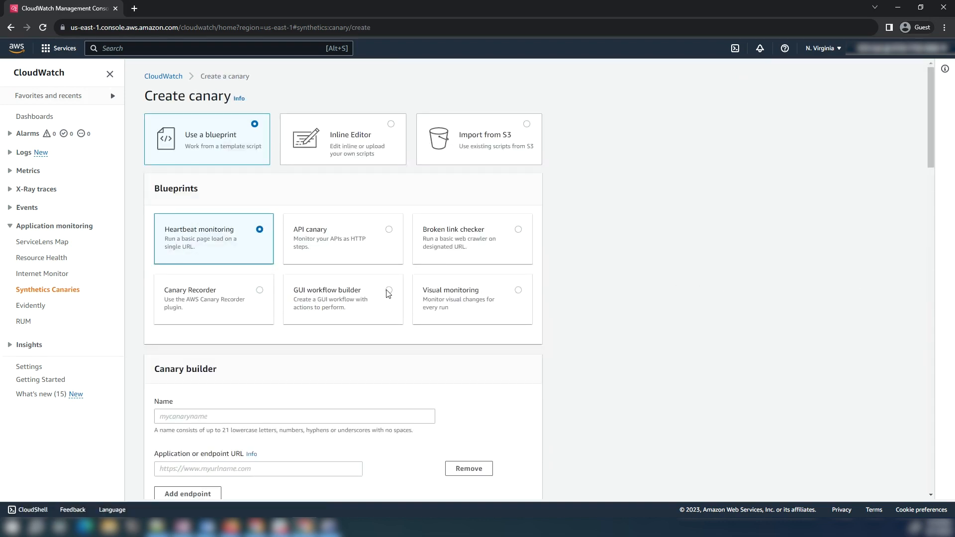
{"action": "left_click", "coordinate": [343, 298]}
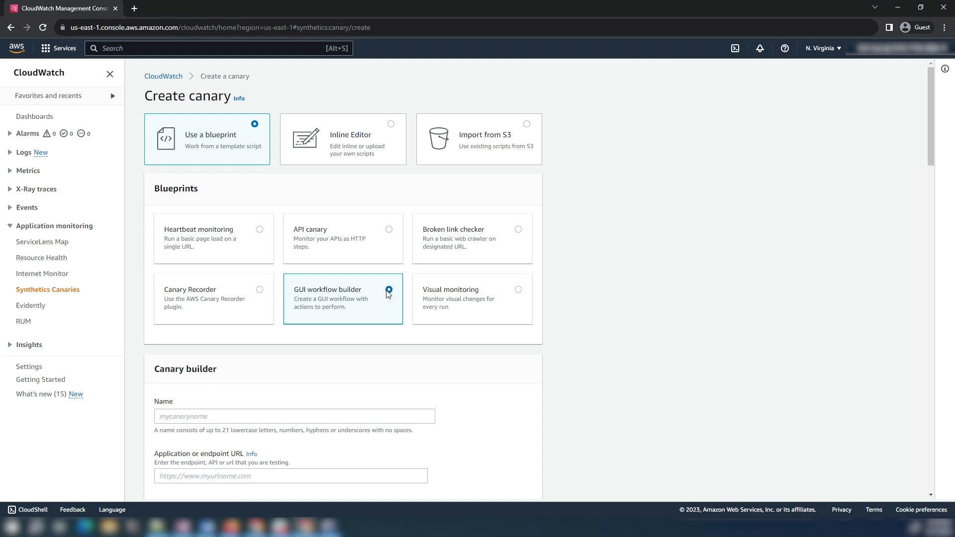
{"action": "left_click", "coordinate": [293, 416]}
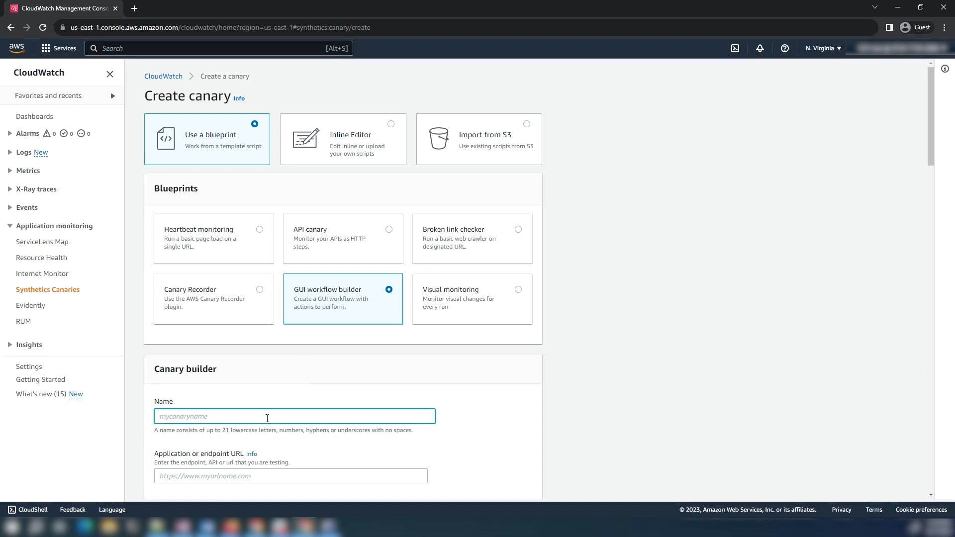
{"action": "type", "text": "kcv-test"}
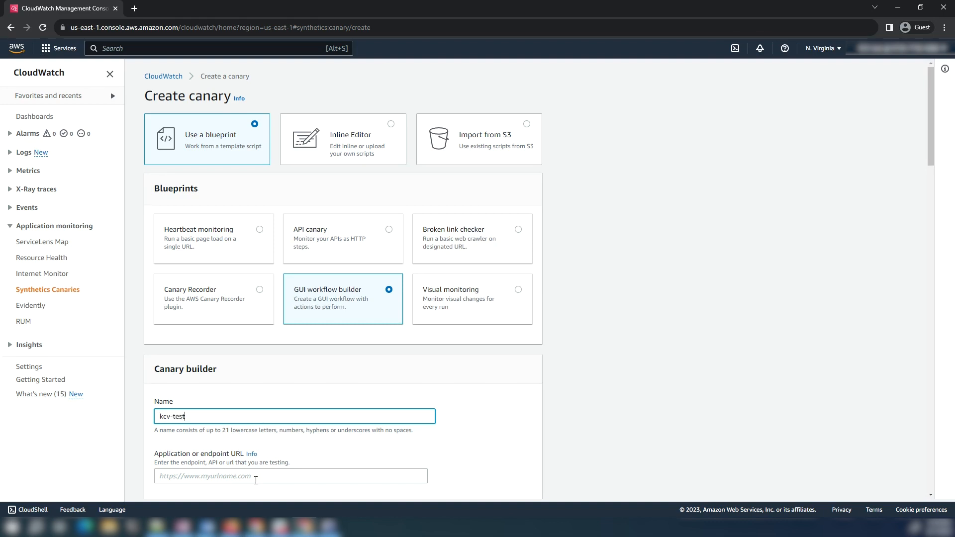
{"action": "left_click", "coordinate": [290, 475]}
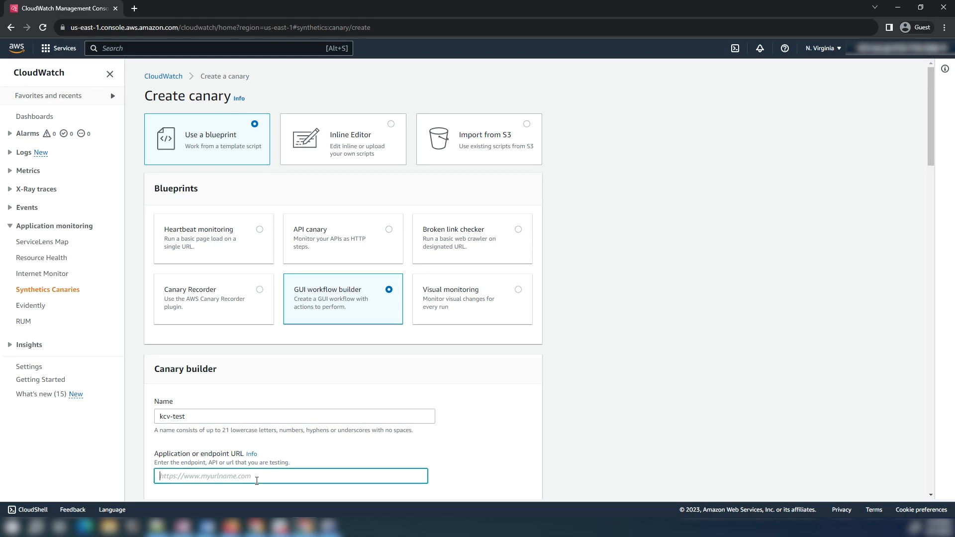
{"action": "type", "text": "https://"}
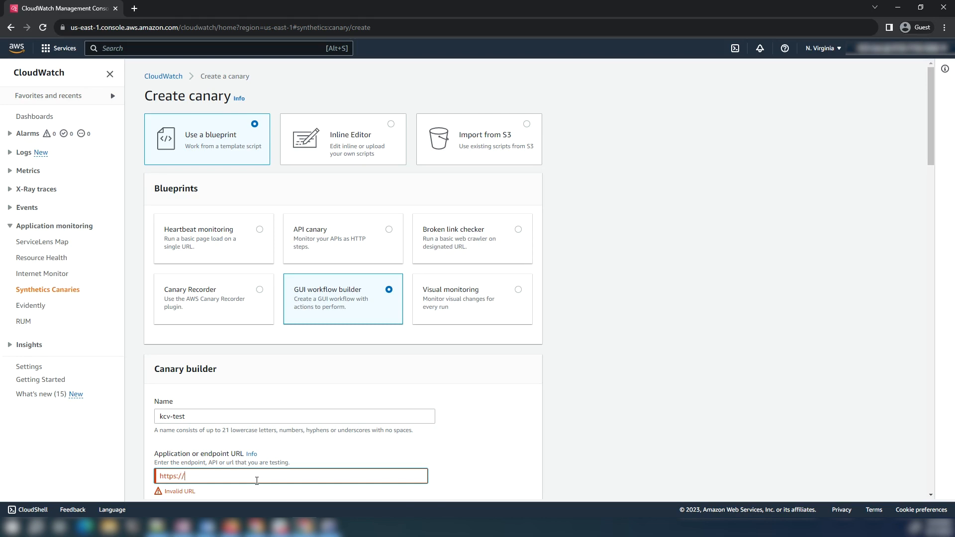
{"action": "type", "text": "repost.aws"}
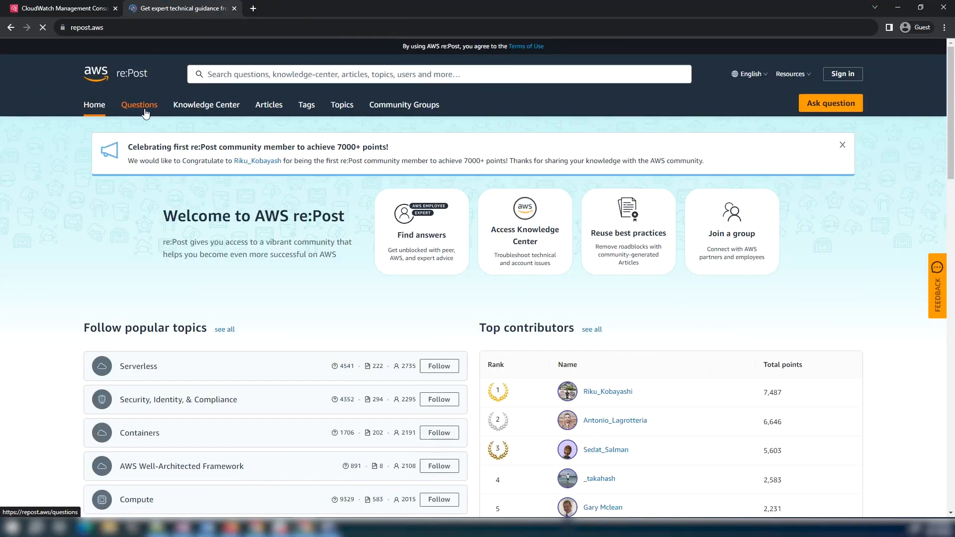
Step: Inspect the markup of the Questions link on the re:Post homepage
{"action": "right_click", "coordinate": [138, 104]}
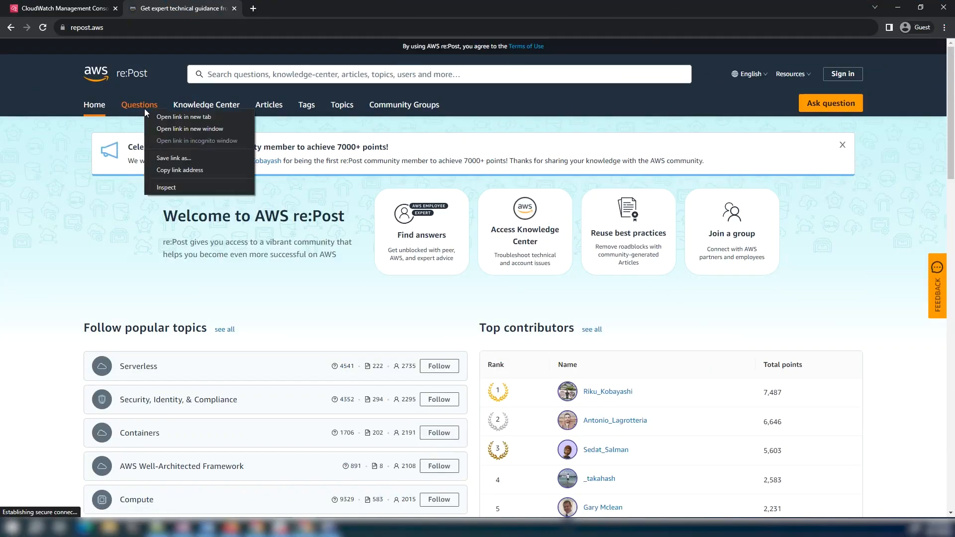
{"action": "left_click", "coordinate": [166, 187]}
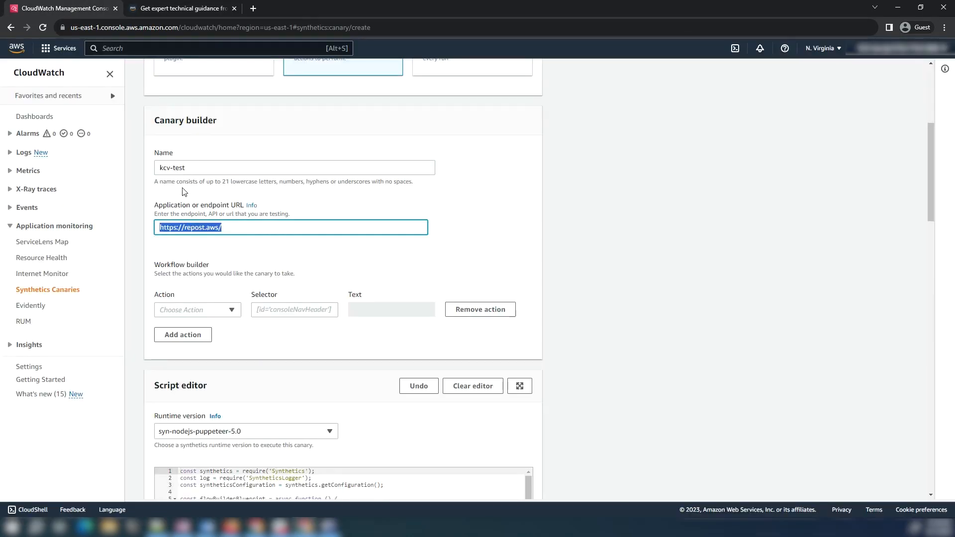
Step: Set the first workflow action to Verify selector and add a second action
{"action": "left_click", "coordinate": [197, 310]}
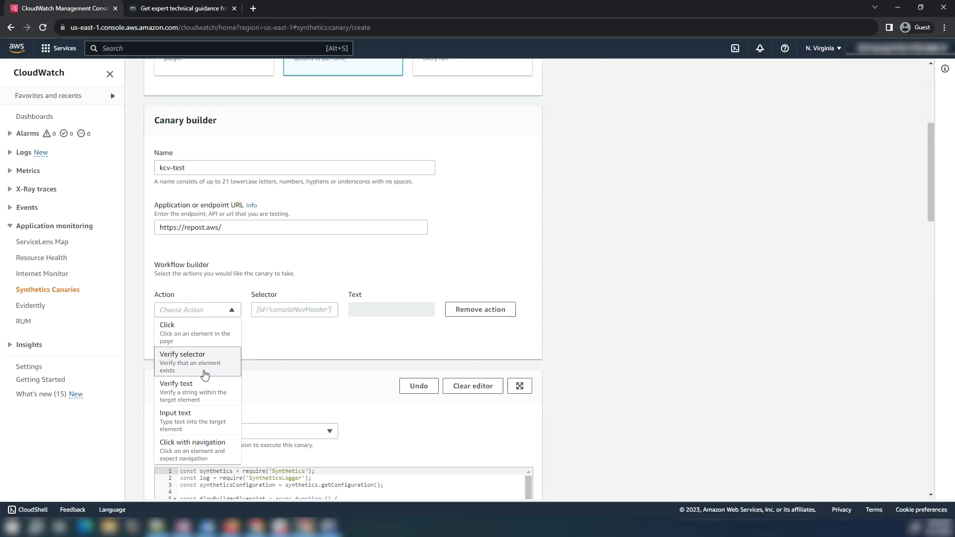
{"action": "left_click", "coordinate": [182, 354]}
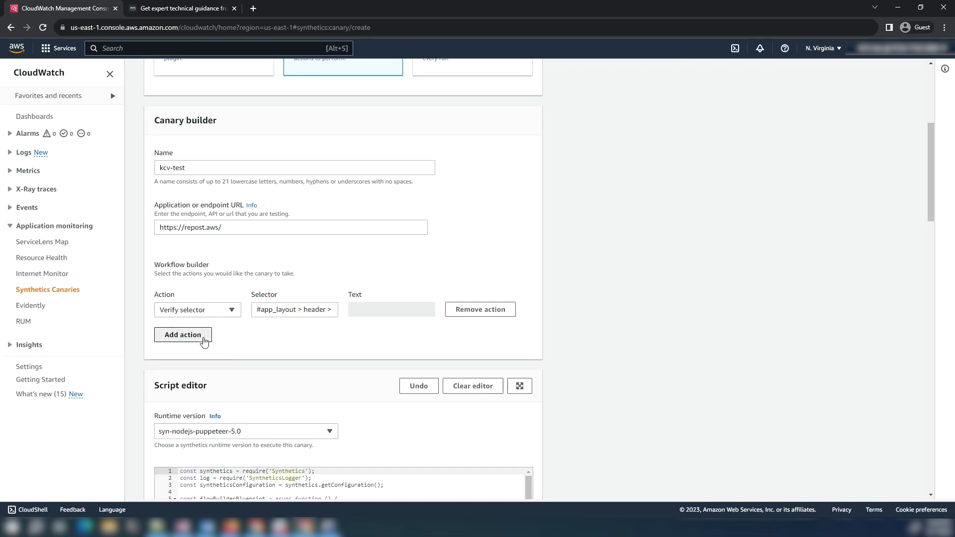
{"action": "left_click", "coordinate": [182, 334]}
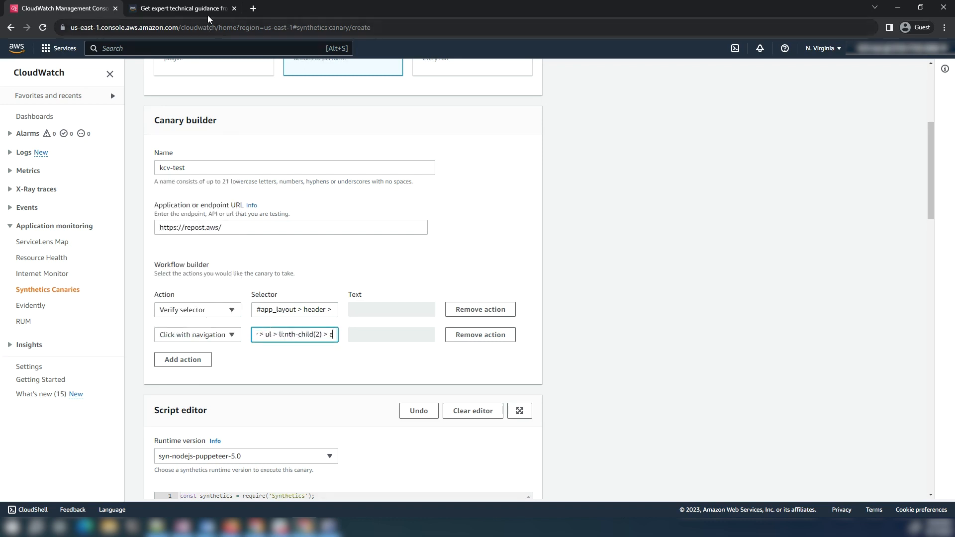
Step: Open re:Post's Questions page and inspect the Filter questions input to copy its selector
{"action": "left_click", "coordinate": [180, 7]}
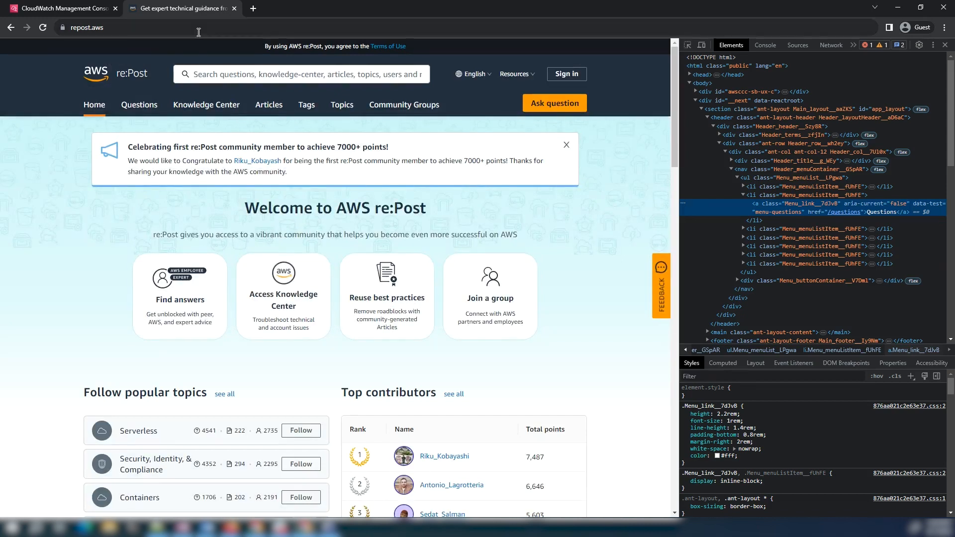
{"action": "left_click", "coordinate": [139, 104]}
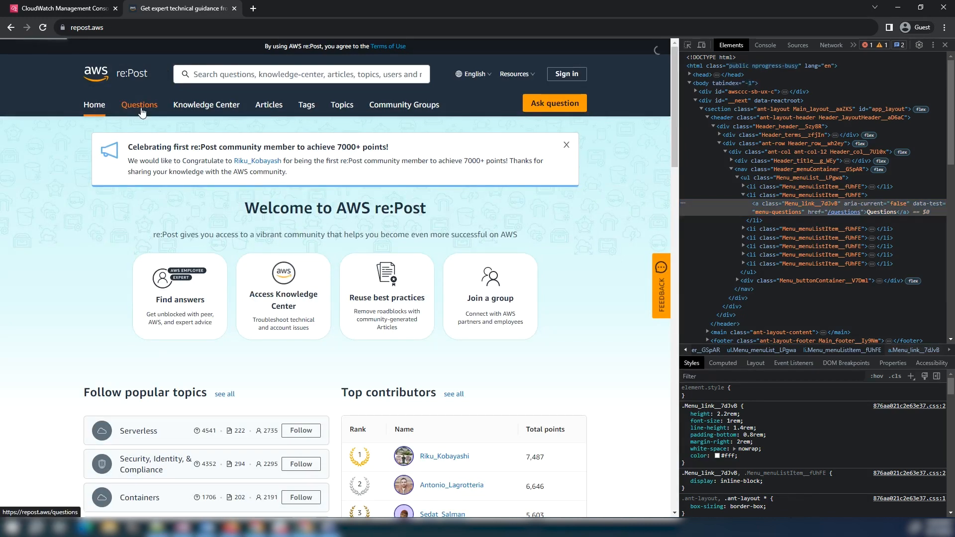
{"action": "left_click", "coordinate": [139, 105]}
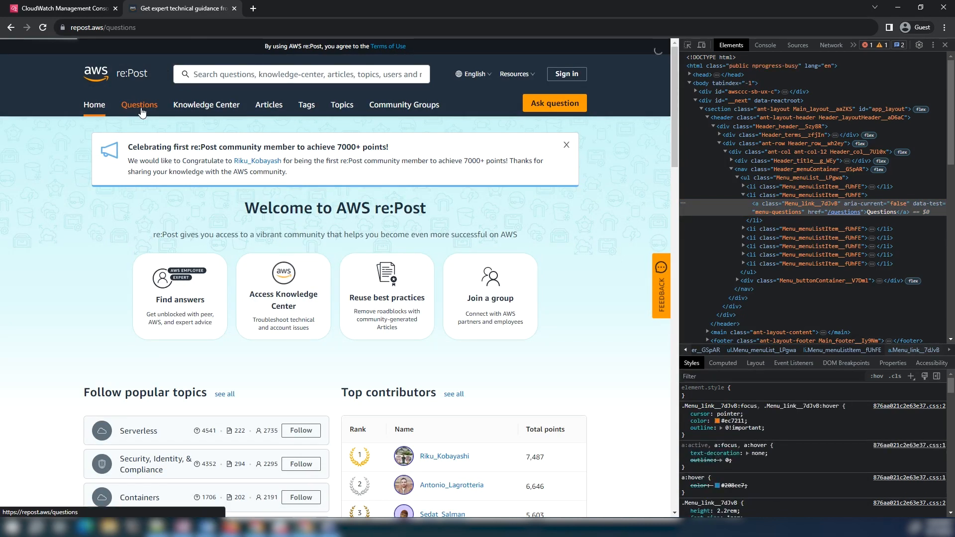
{"action": "left_click", "coordinate": [140, 105]}
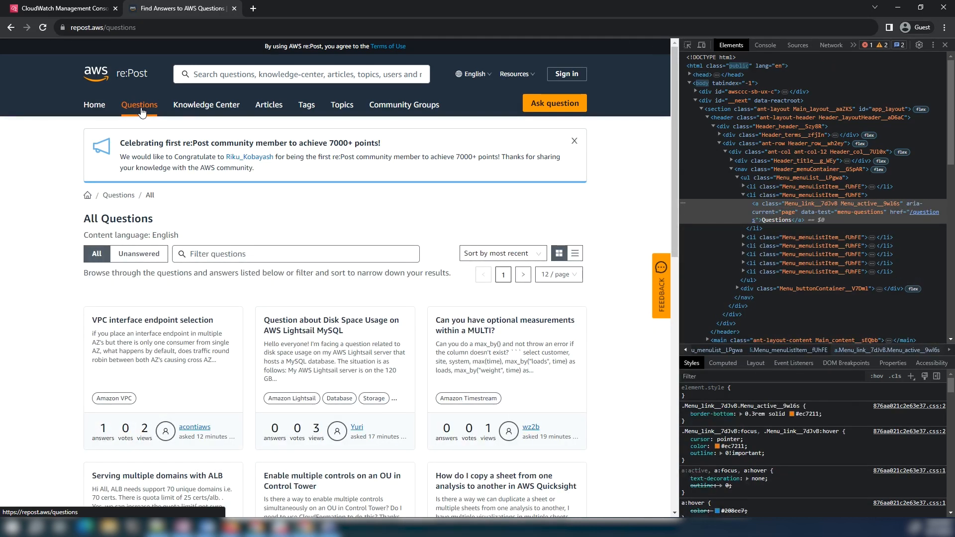
{"action": "left_click", "coordinate": [297, 254]}
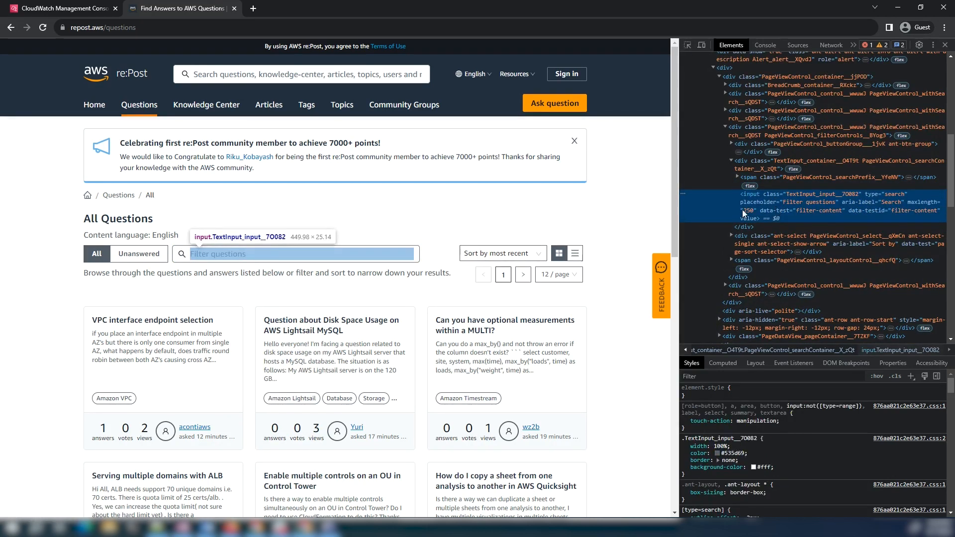
{"action": "mouse_move", "coordinate": [781, 206]}
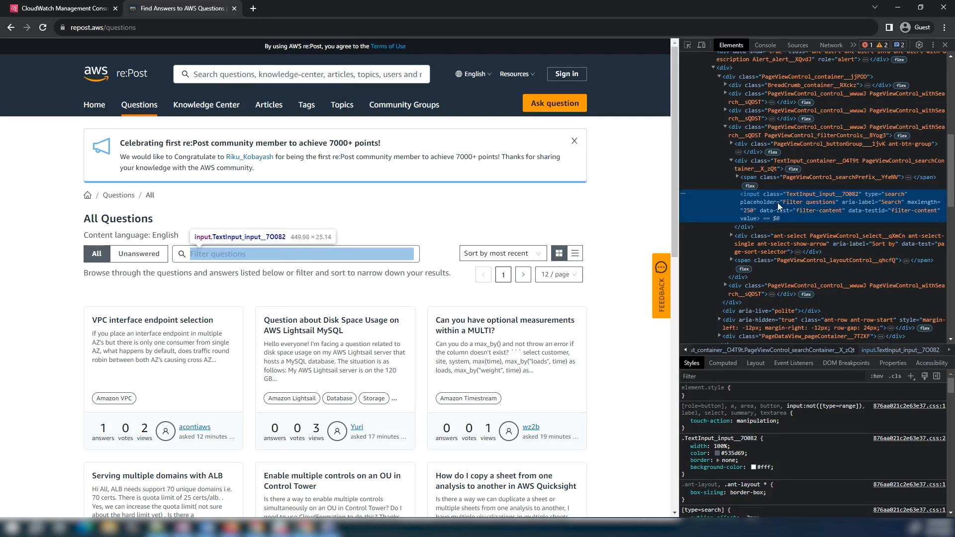
{"action": "right_click", "coordinate": [776, 205]}
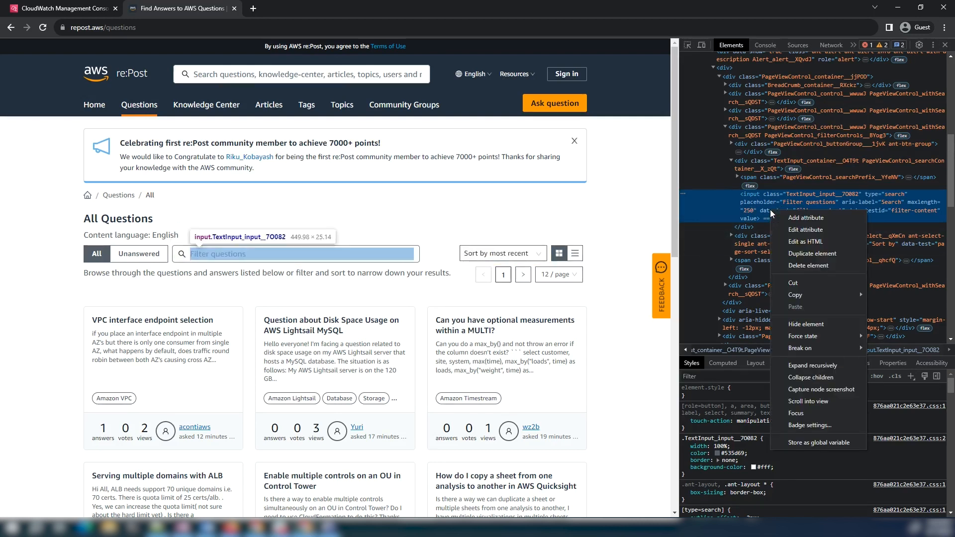
{"action": "mouse_move", "coordinate": [794, 294]}
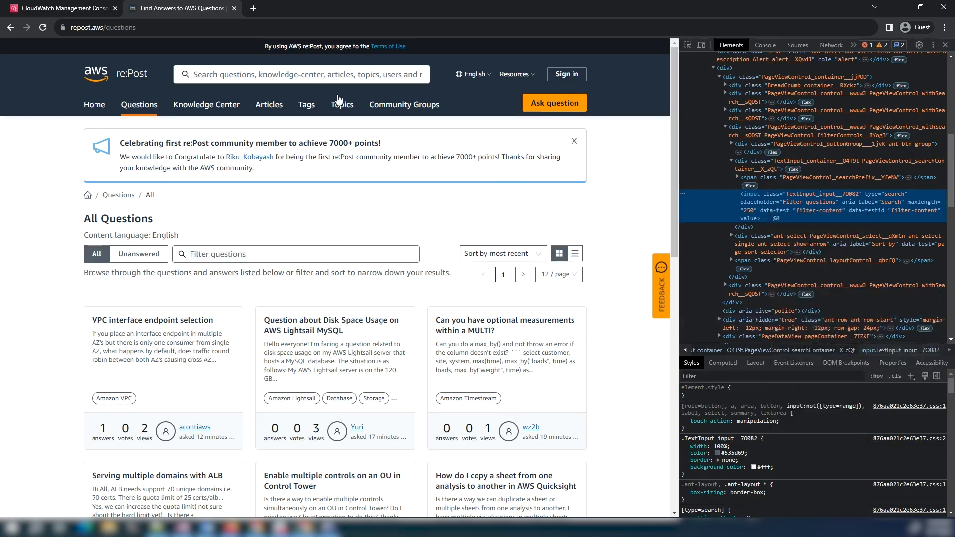
Step: Add a third Verify selector action using the '...ontainer__X_zQt > input' selector
{"action": "left_click", "coordinate": [61, 8]}
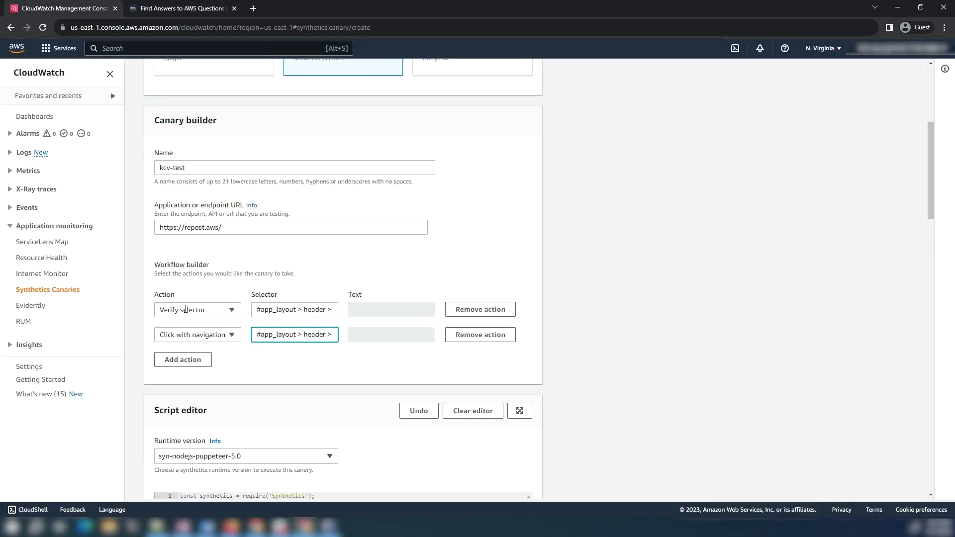
{"action": "left_click", "coordinate": [182, 359]}
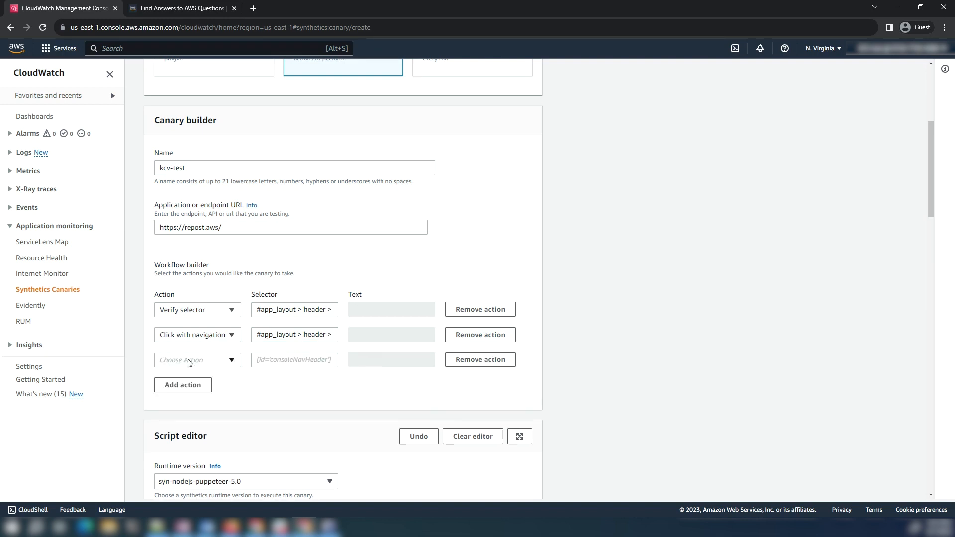
{"action": "left_click", "coordinate": [197, 360]}
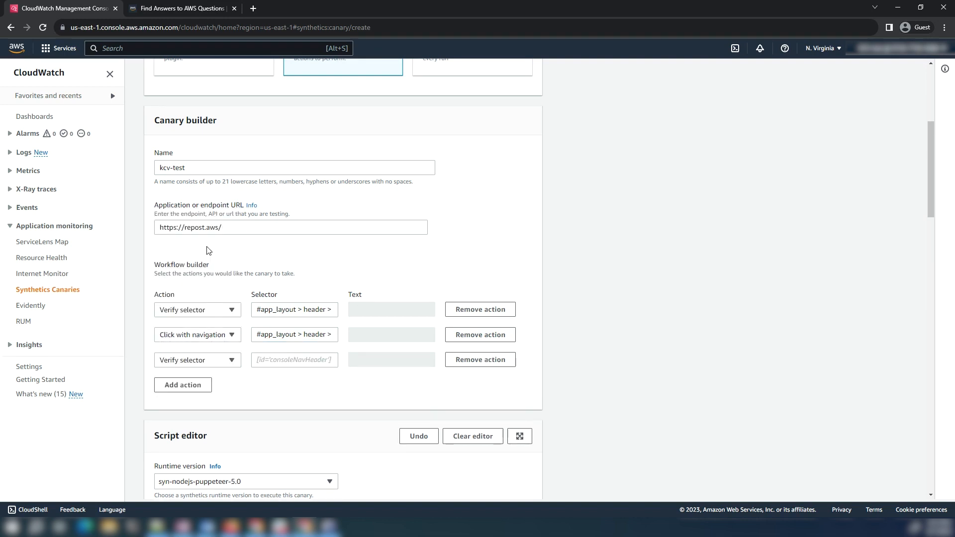
{"action": "type", "text": "ontainer__X_zQt > input"}
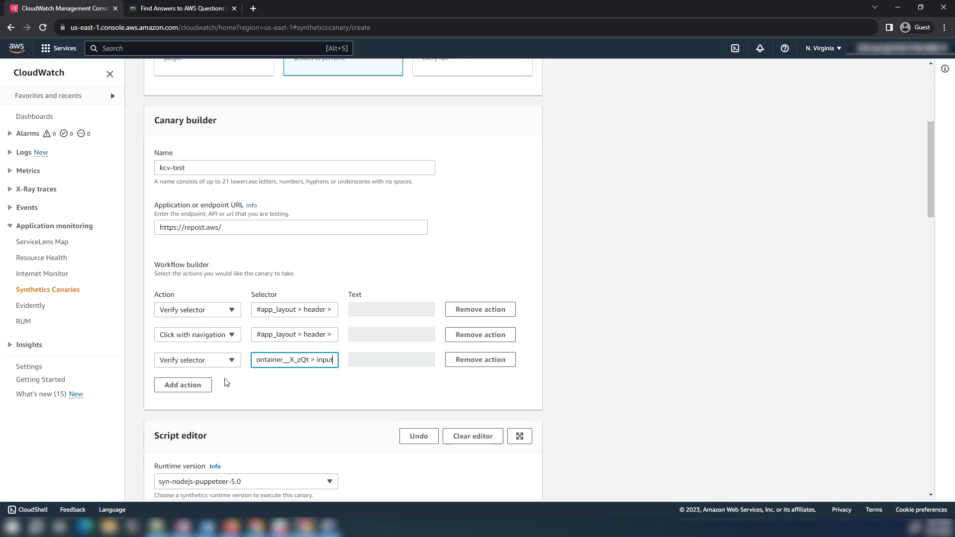
Step: Make the fourth action input 'Synthetics Canary' into the re:Post search box selector
{"action": "left_click", "coordinate": [182, 384]}
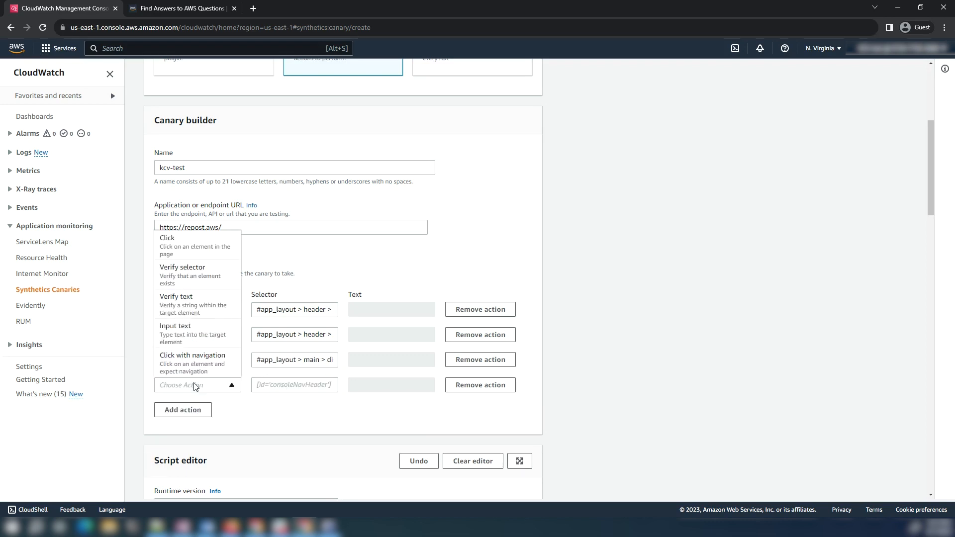
{"action": "left_click", "coordinate": [192, 356]}
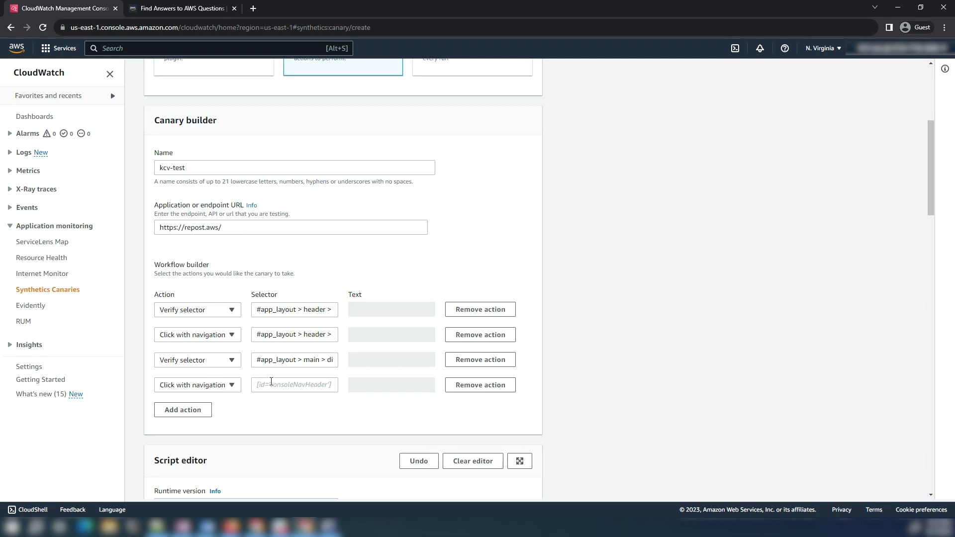
{"action": "left_click", "coordinate": [197, 384]}
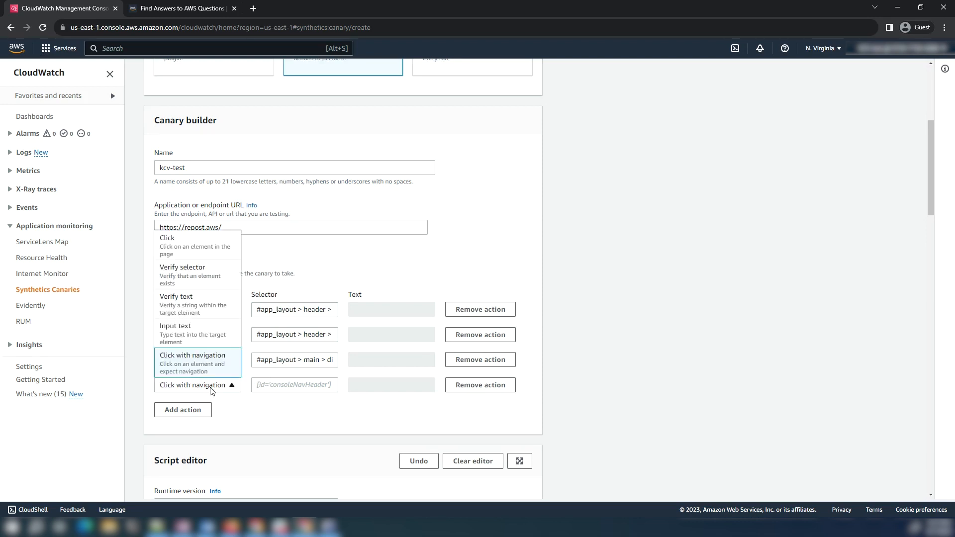
{"action": "mouse_move", "coordinate": [198, 333]}
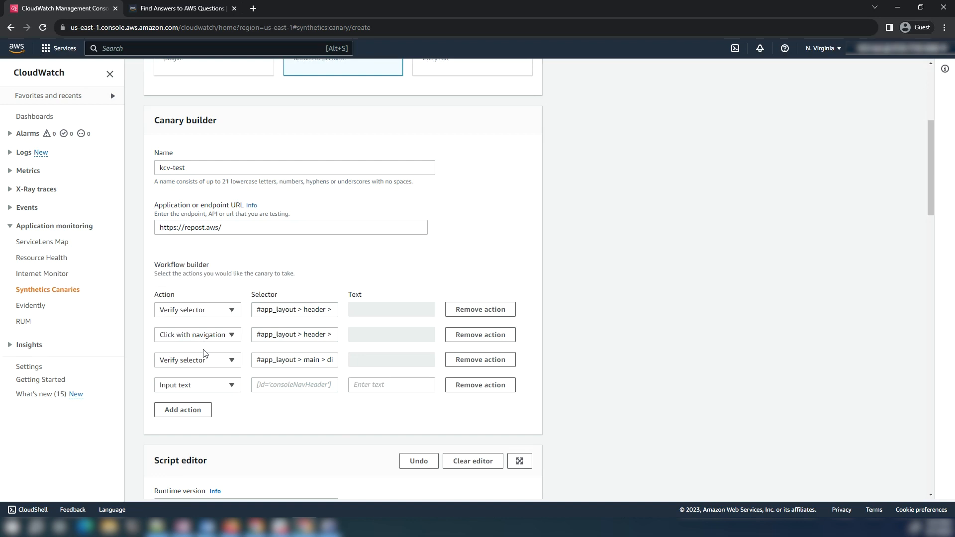
{"action": "left_click", "coordinate": [182, 8]}
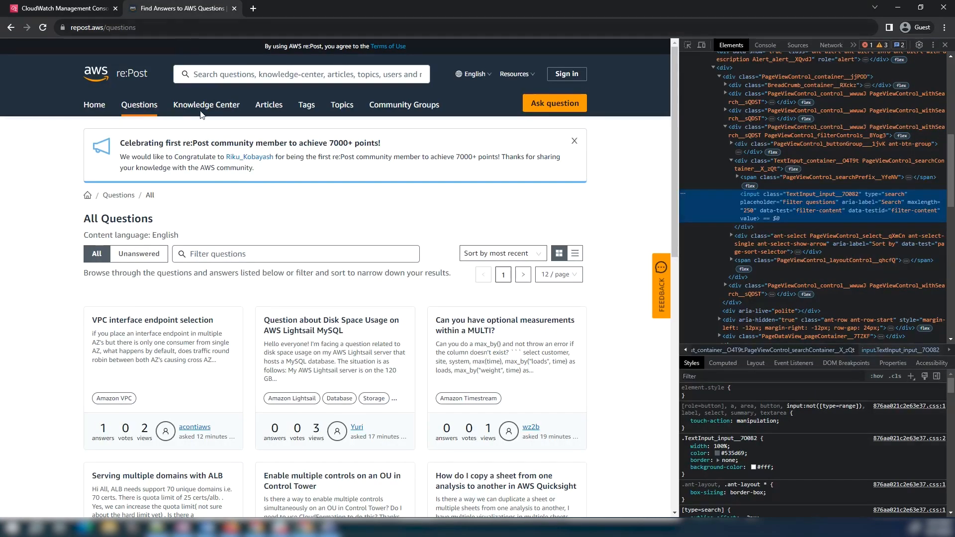
{"action": "type", "text": "Synthet"}
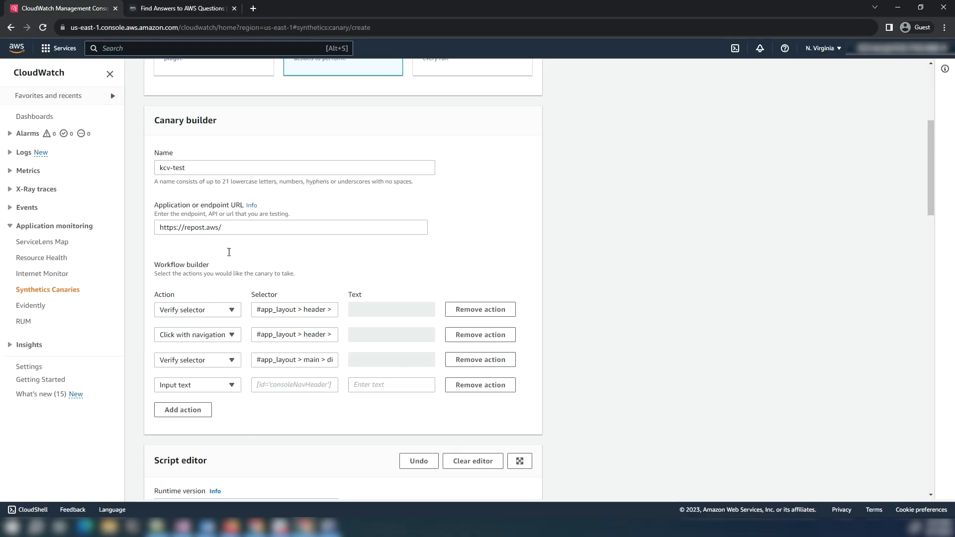
{"action": "type", "text": "Synthetics Canary"}
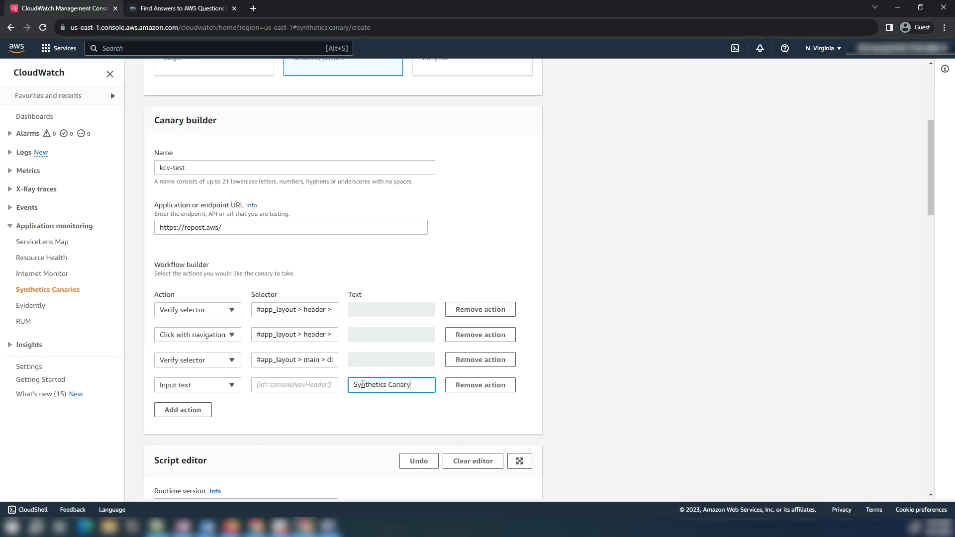
{"action": "left_click", "coordinate": [294, 359]}
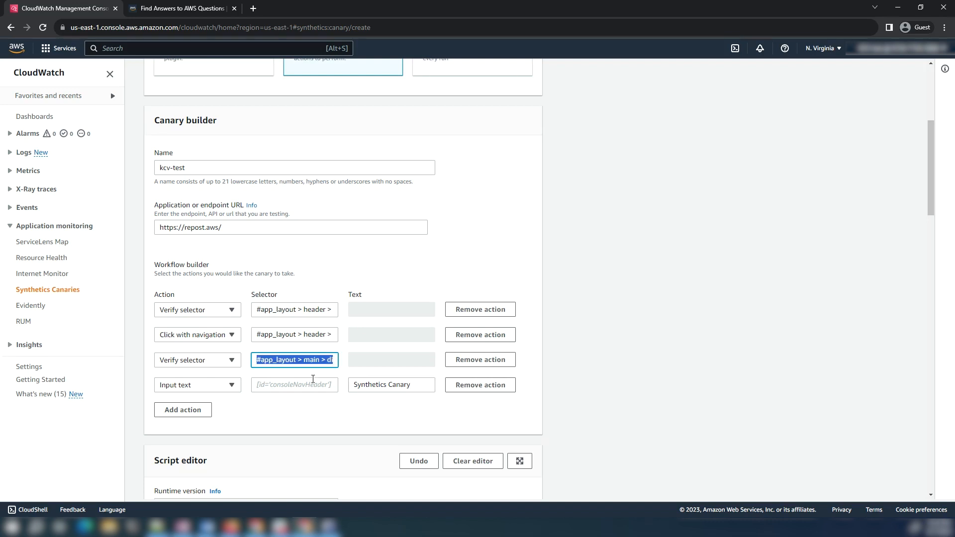
{"action": "left_click", "coordinate": [294, 384]}
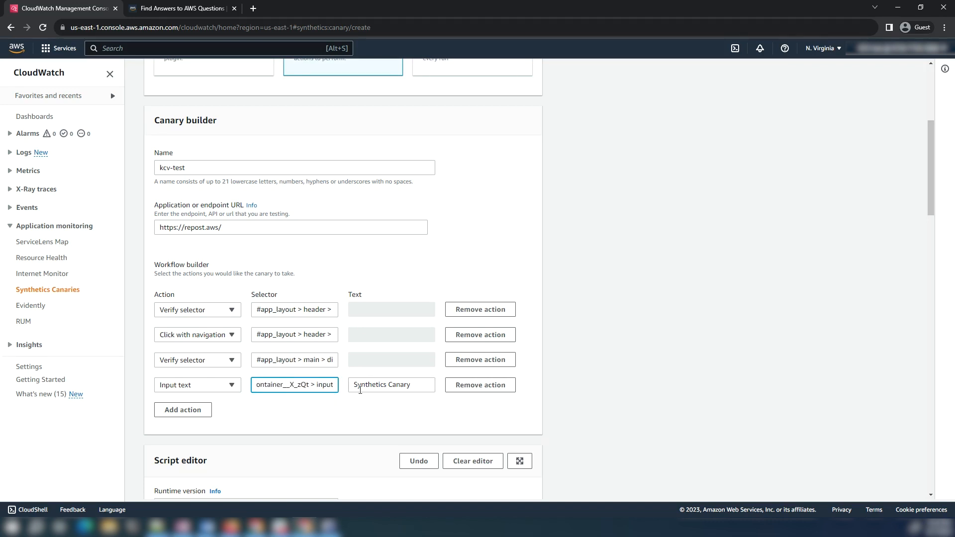
{"action": "left_click", "coordinate": [182, 410]}
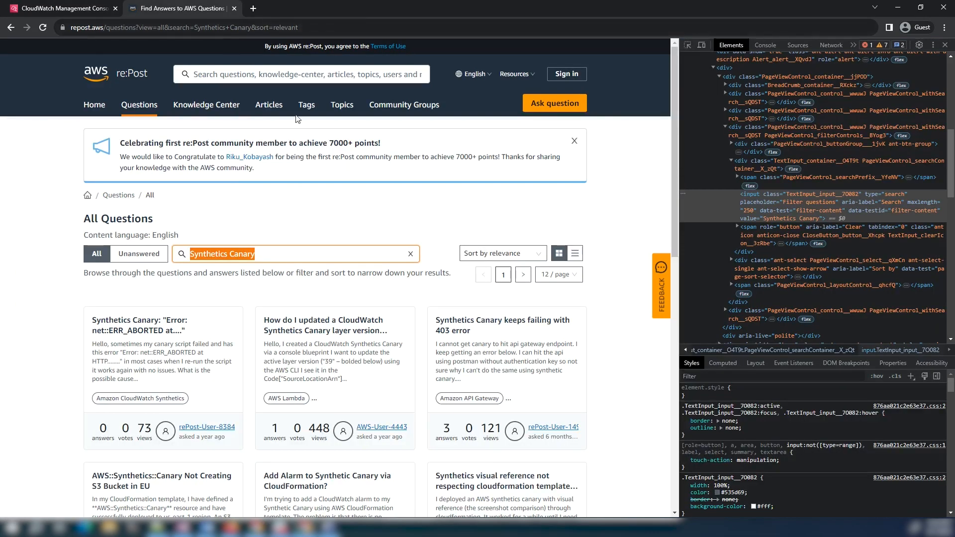
Step: Inspect the active page-1 pagination link on the results and copy its selector
{"action": "right_click", "coordinate": [501, 274]}
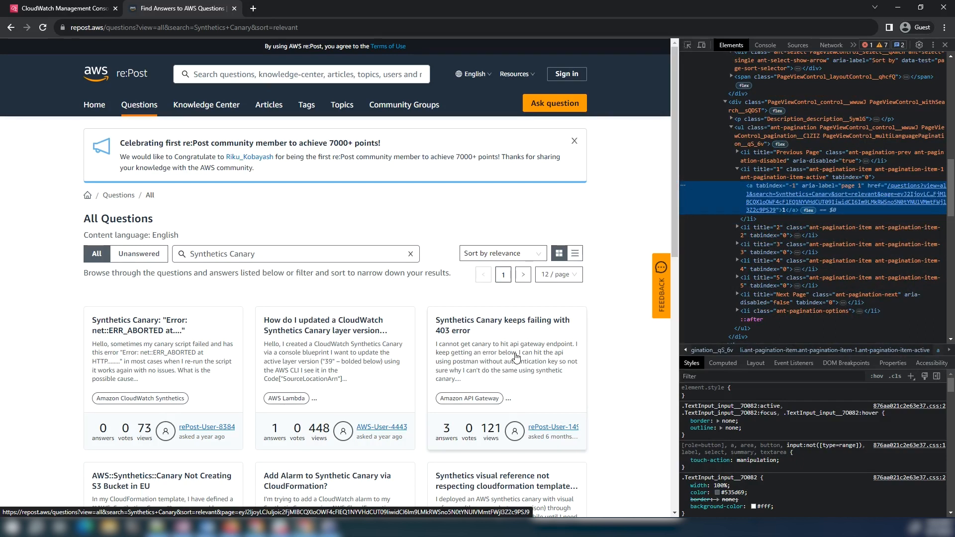
{"action": "right_click", "coordinate": [761, 198]}
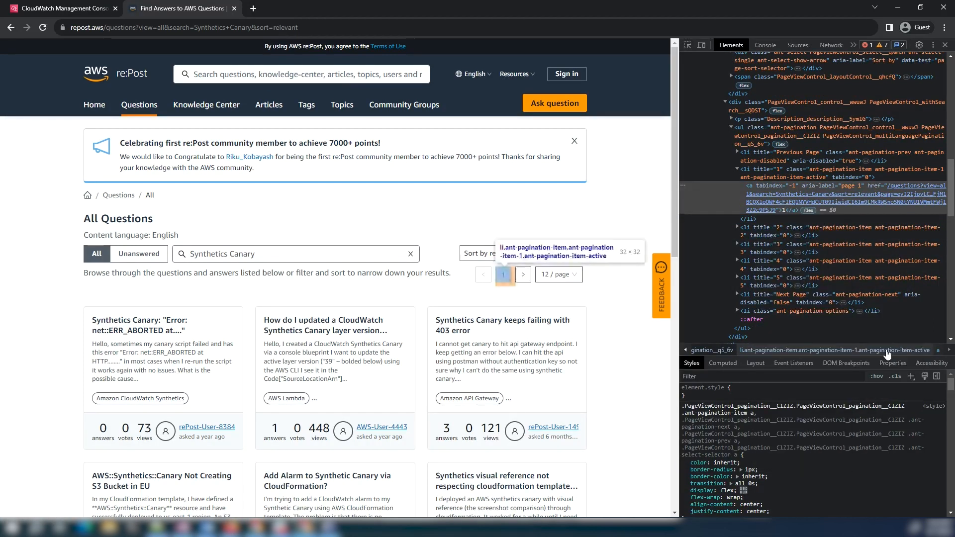
{"action": "left_click", "coordinate": [61, 7]}
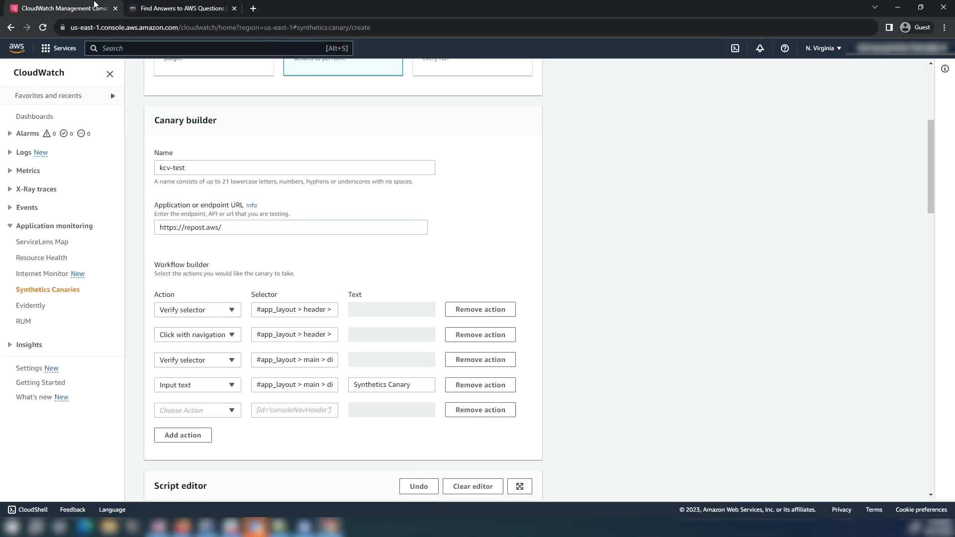
Step: Make the fifth action Verify selector with the '...gination-item-active > a' selector
{"action": "left_click", "coordinate": [196, 410]}
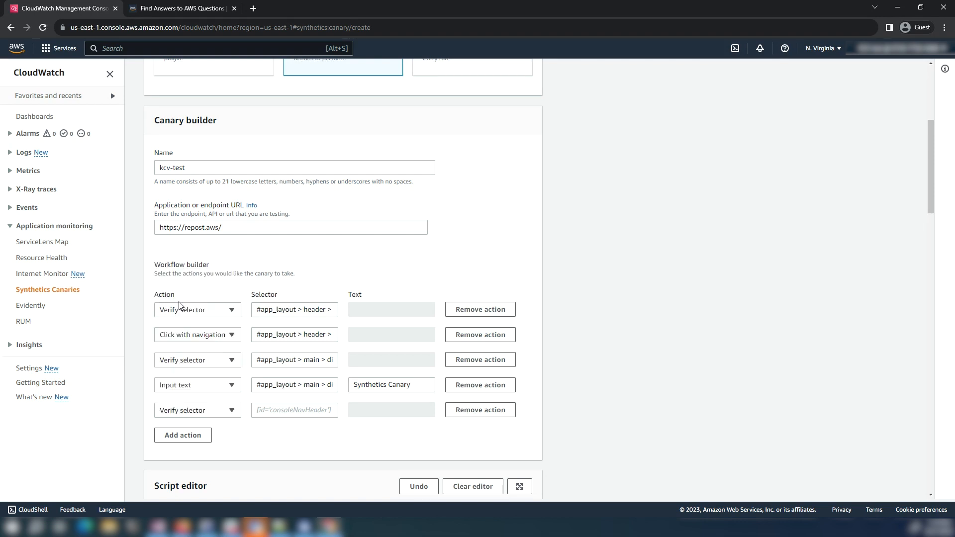
{"action": "left_click", "coordinate": [294, 410]}
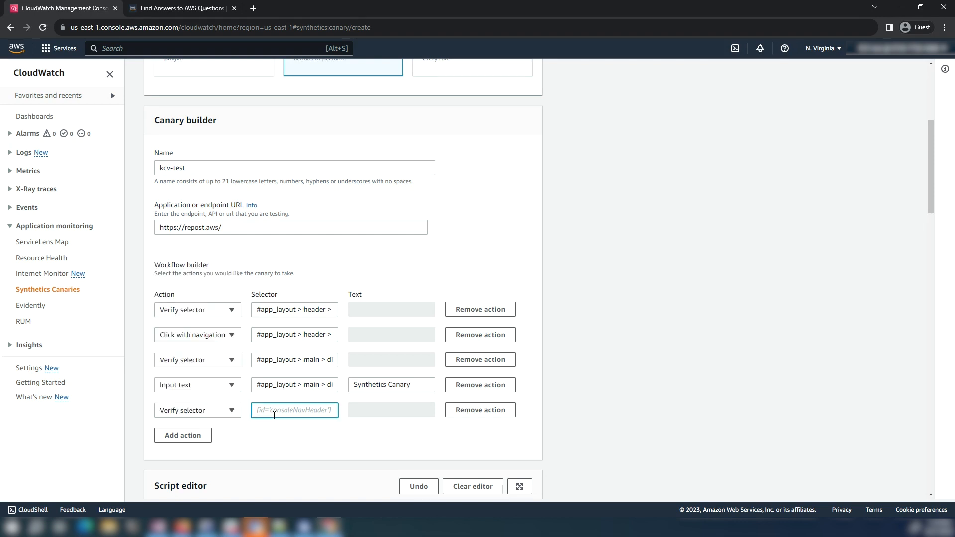
{"action": "type", "text": "gination-item-active > a"}
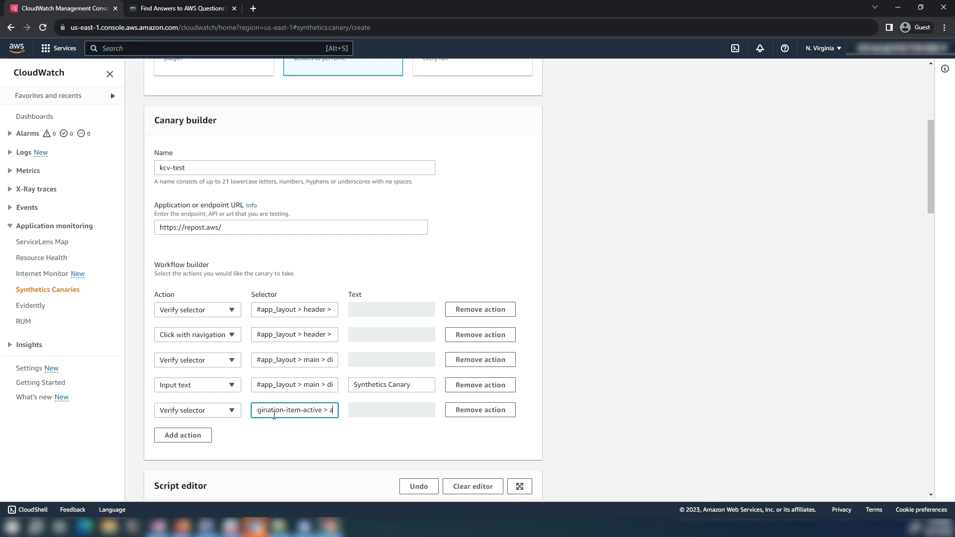
Step: Scroll past the script editor and settings and create the kcv-test canary
{"action": "scroll", "scroll_direction": "down", "scroll_amount": 3}
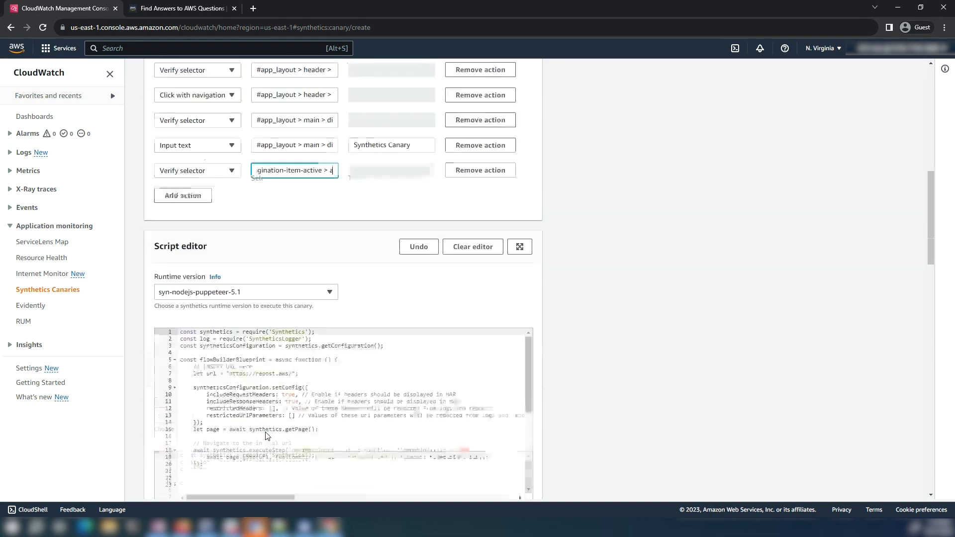
{"action": "scroll", "scroll_direction": "down", "scroll_amount": 3}
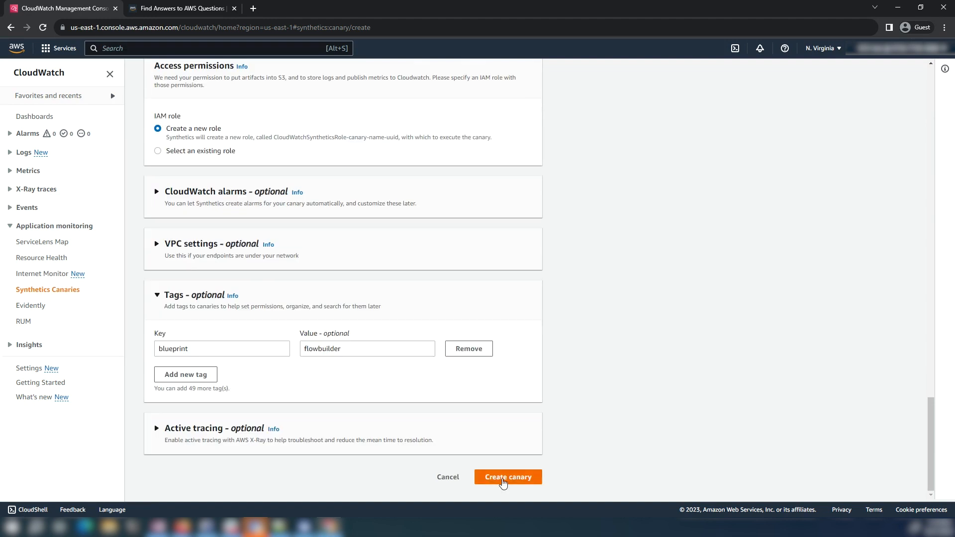
{"action": "left_click", "coordinate": [507, 477]}
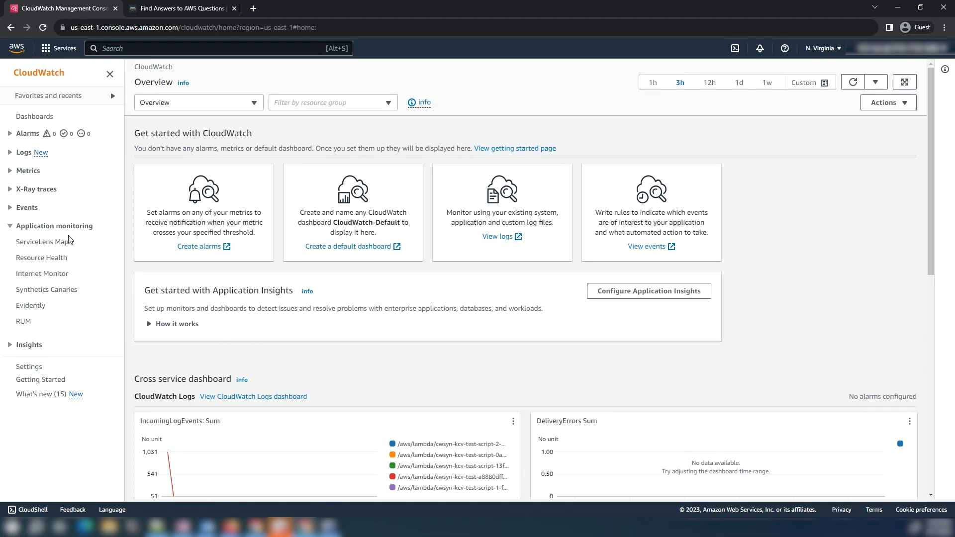
{"action": "mouse_move", "coordinate": [68, 238]}
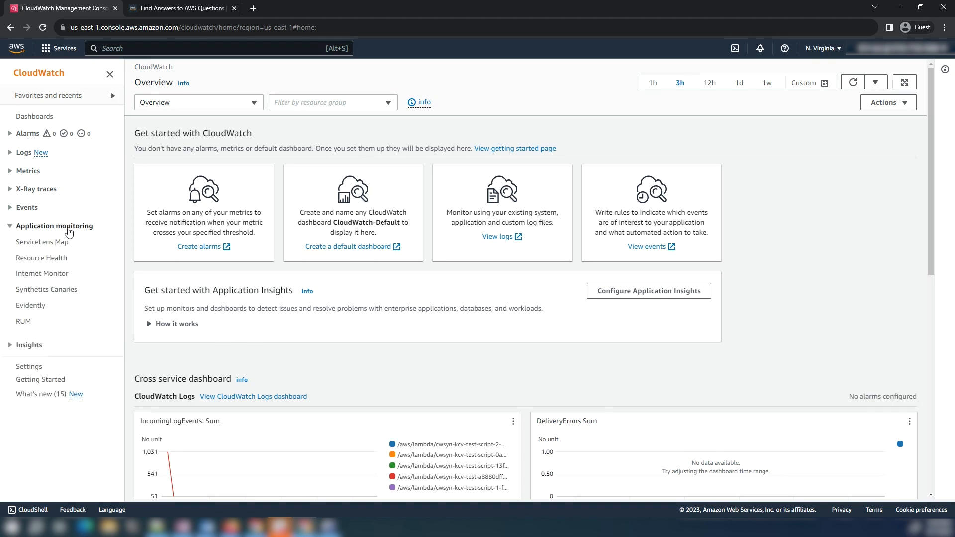
Step: From Synthetics Canaries, select kcv-test, view its Configuration, and choose Actions > Edit
{"action": "left_click", "coordinate": [47, 290]}
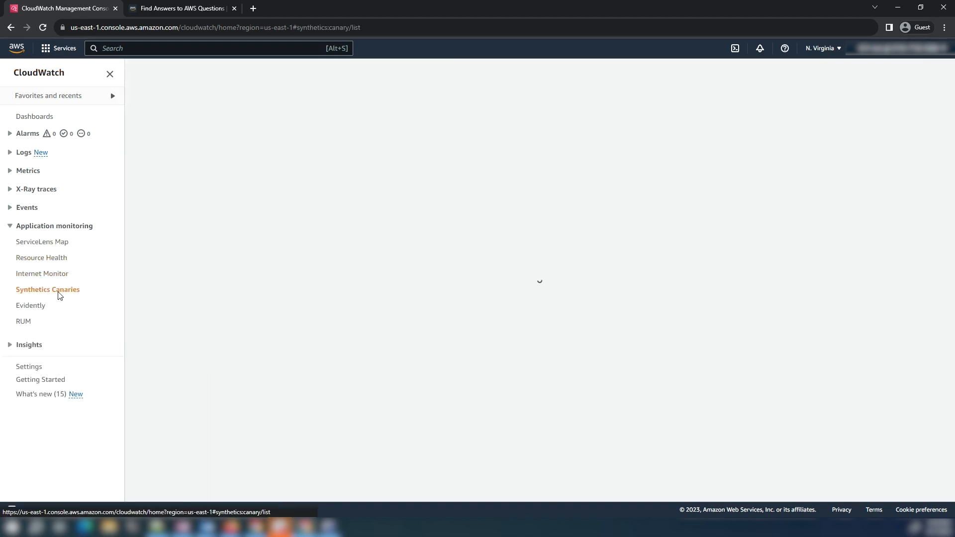
{"action": "left_click", "coordinate": [47, 290]}
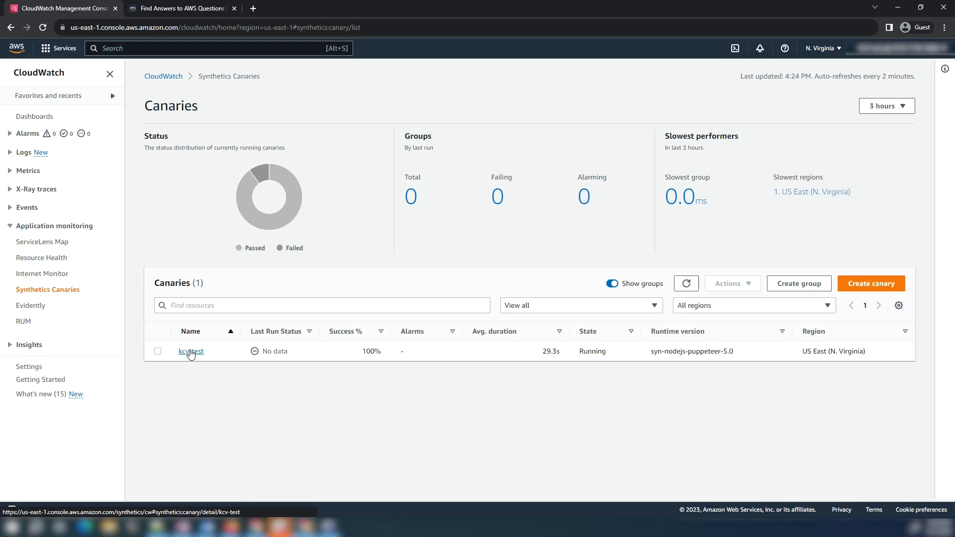
{"action": "left_click", "coordinate": [190, 351]}
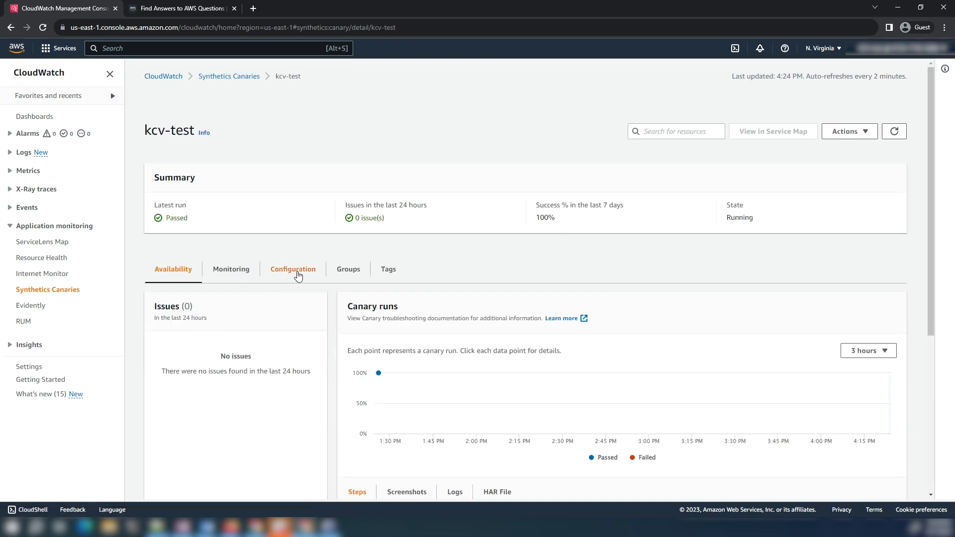
{"action": "left_click", "coordinate": [292, 269]}
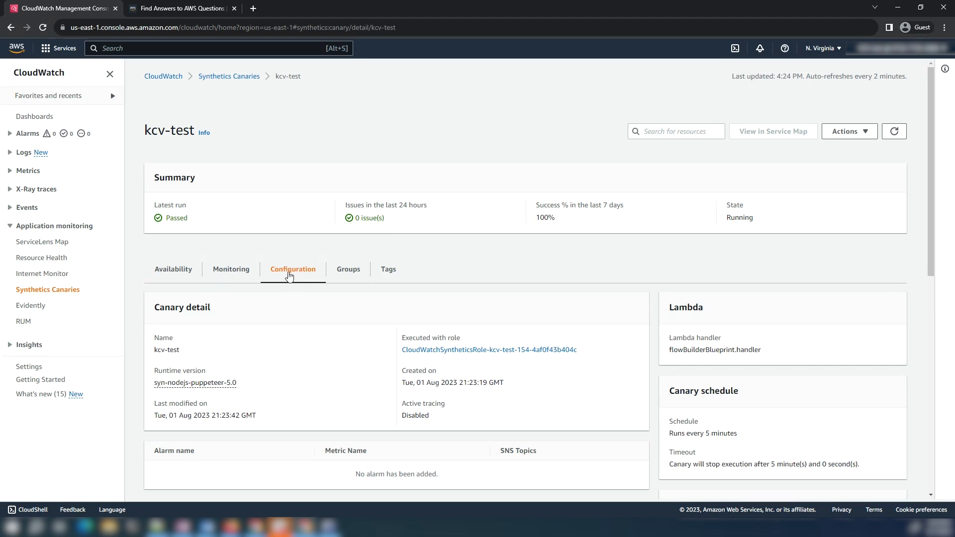
{"action": "left_click", "coordinate": [849, 130]}
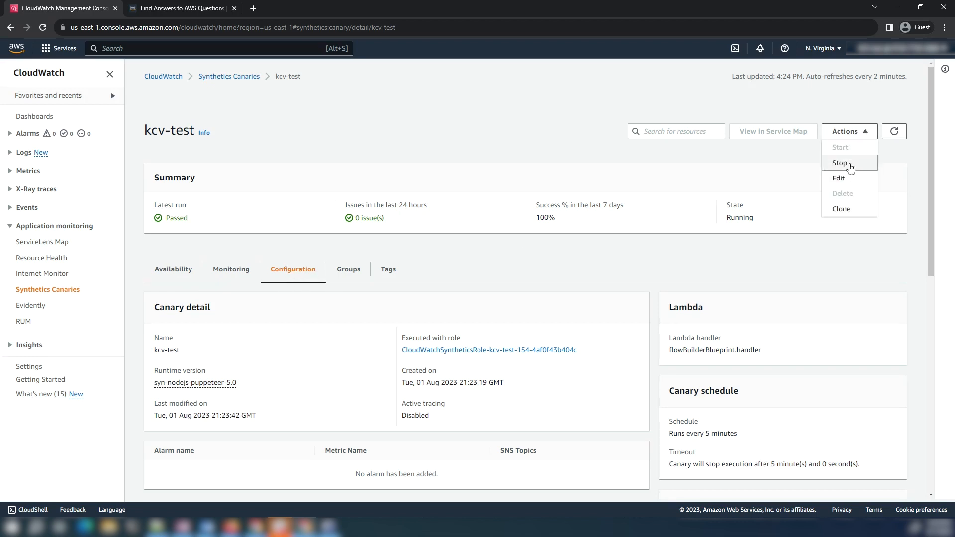
{"action": "left_click", "coordinate": [838, 179]}
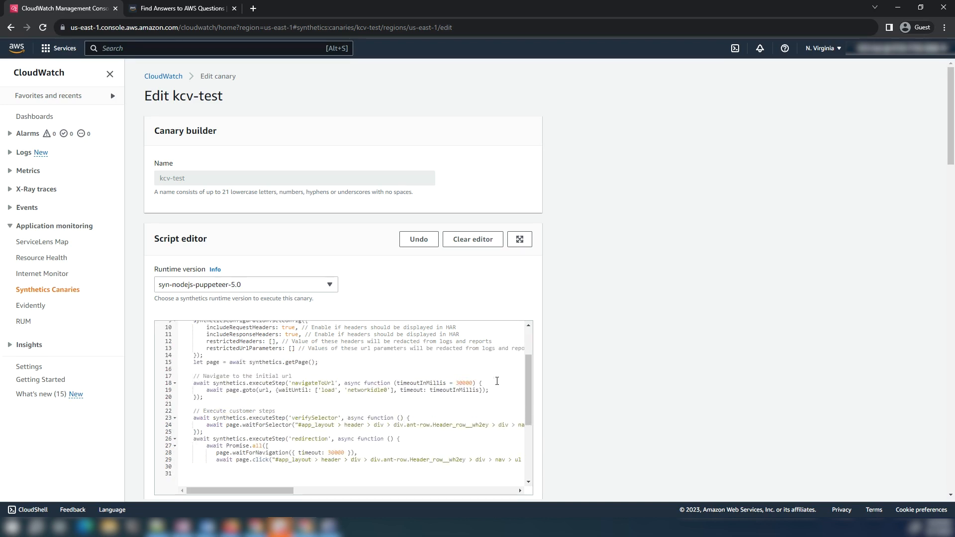
Step: Replace the 'Synthetics Canary' search string on script line 36 with 'Lambda'
{"action": "scroll", "scroll_direction": "down", "scroll_amount": 3}
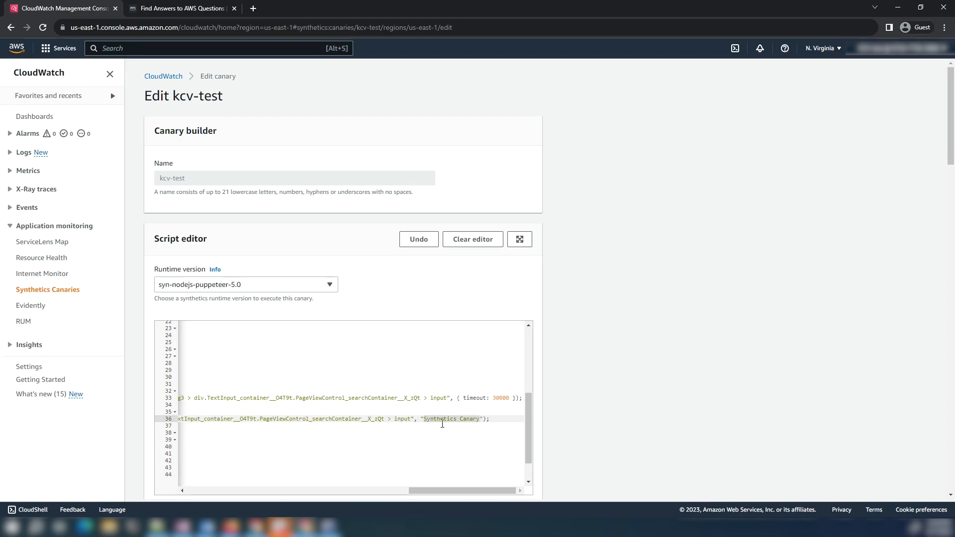
{"action": "type", "text": "Lam"}
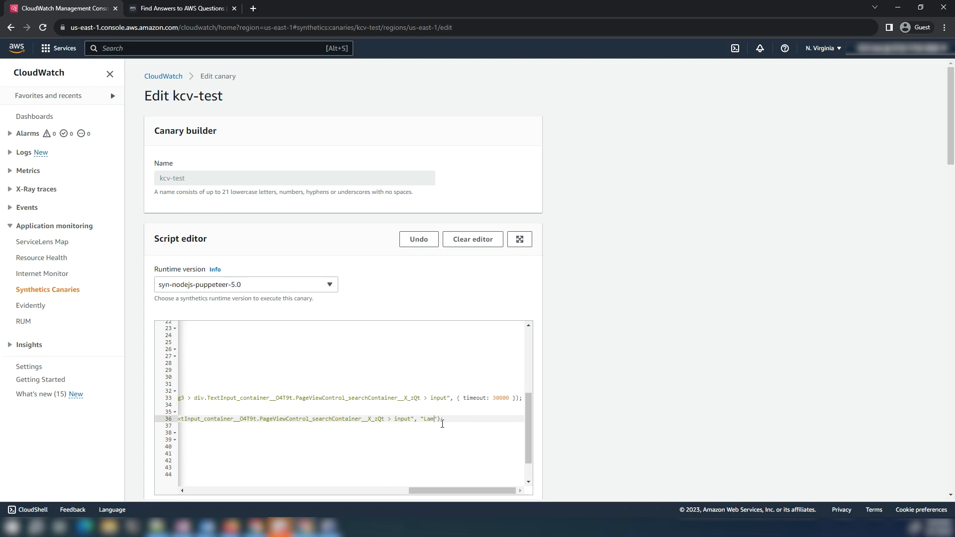
{"action": "type", "text": "bda"}
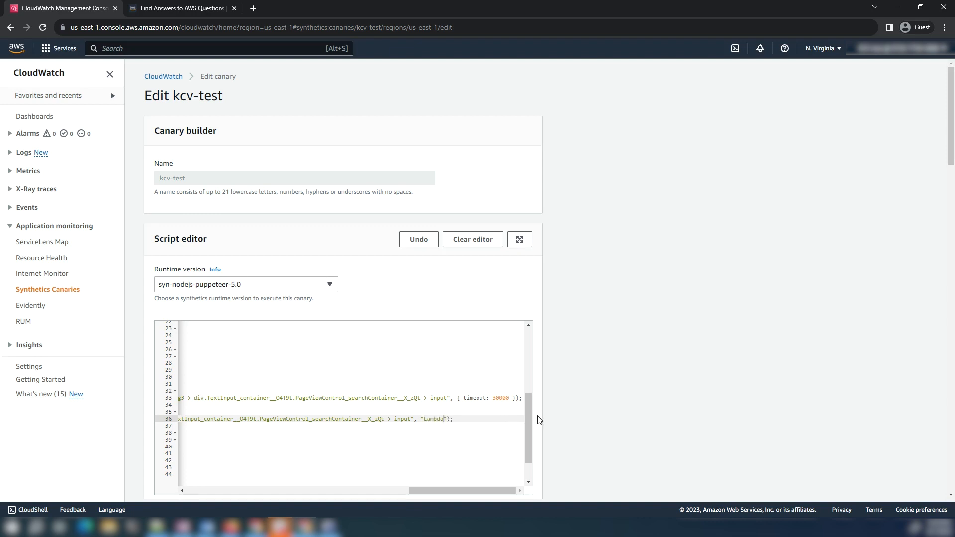
Step: Save the edited kcv-test canary from the bottom of the Edit page
{"action": "scroll", "scroll_direction": "down", "scroll_amount": 3}
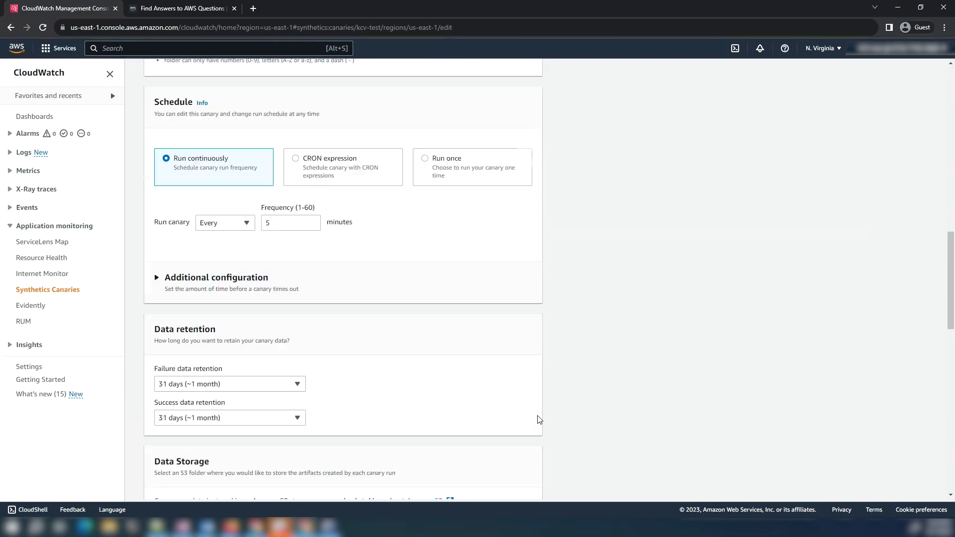
{"action": "scroll", "scroll_direction": "down", "scroll_amount": 3}
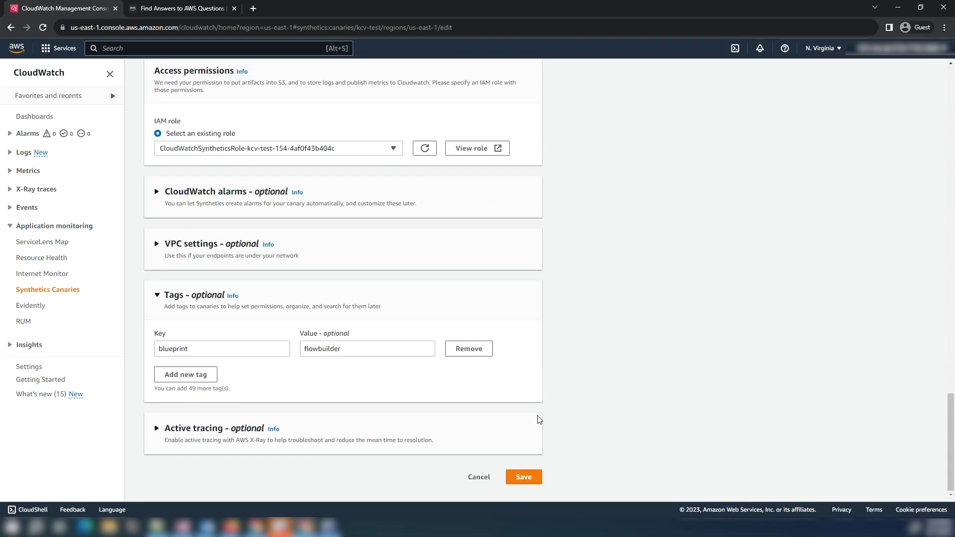
{"action": "left_click", "coordinate": [523, 477]}
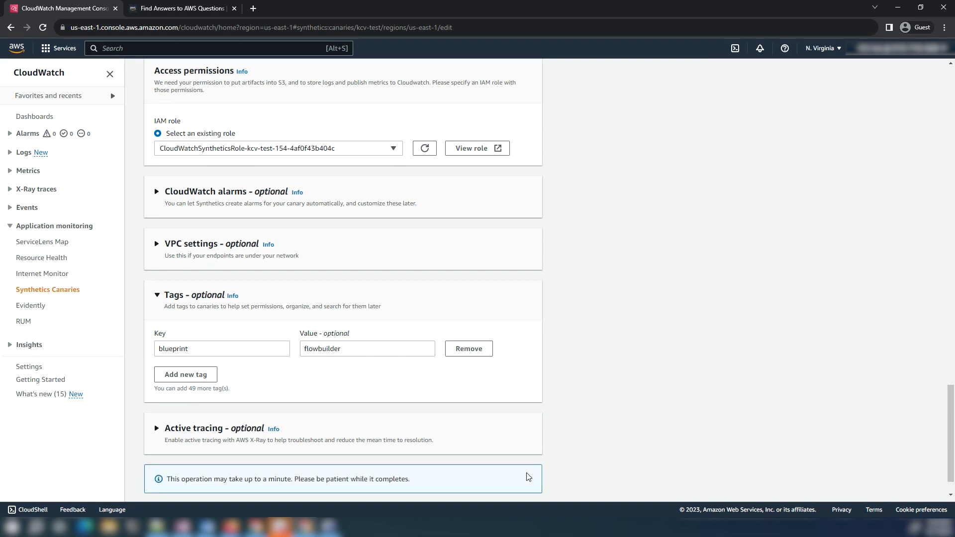